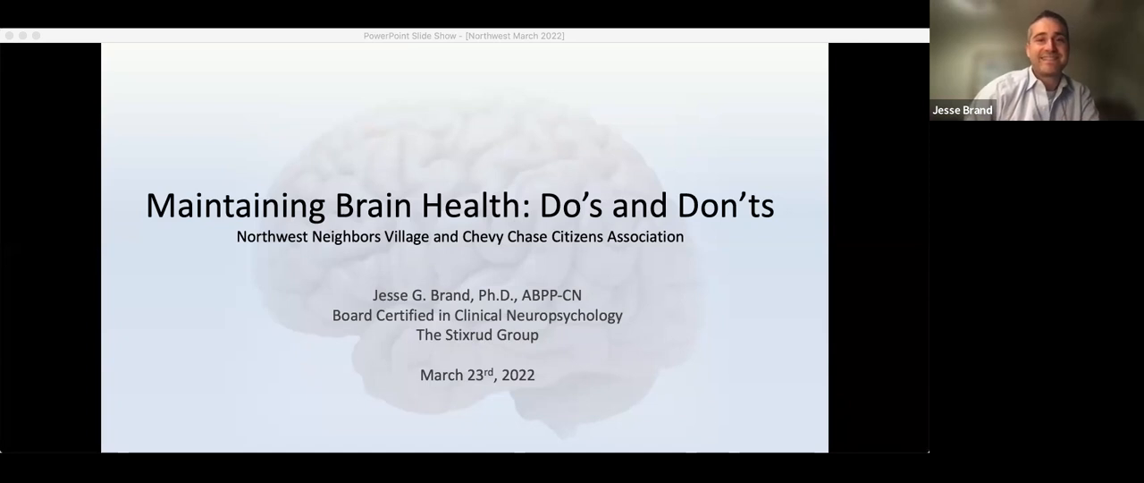
{"action": "mouse_move", "coordinate": [874, 416]}
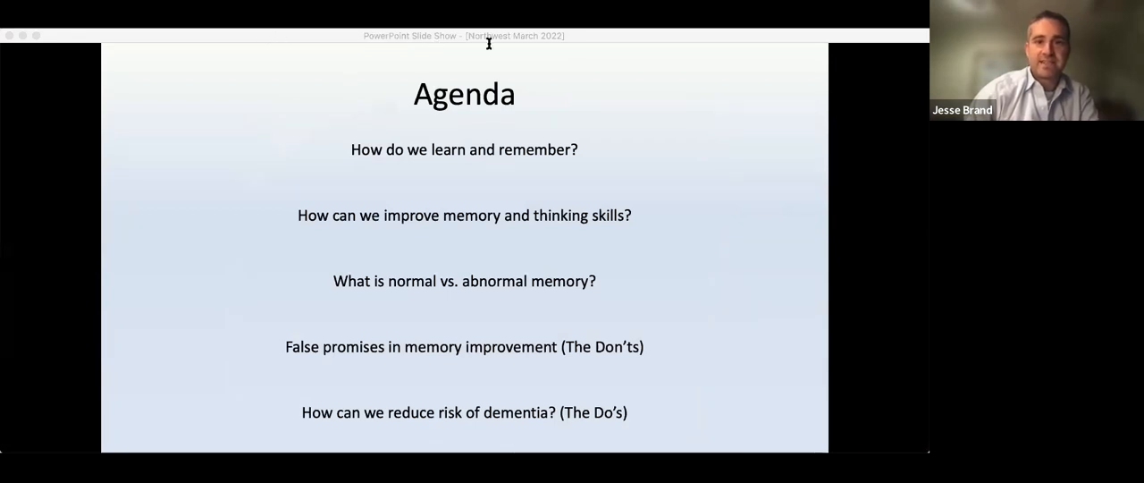
{"action": "mouse_move", "coordinate": [600, 167]}
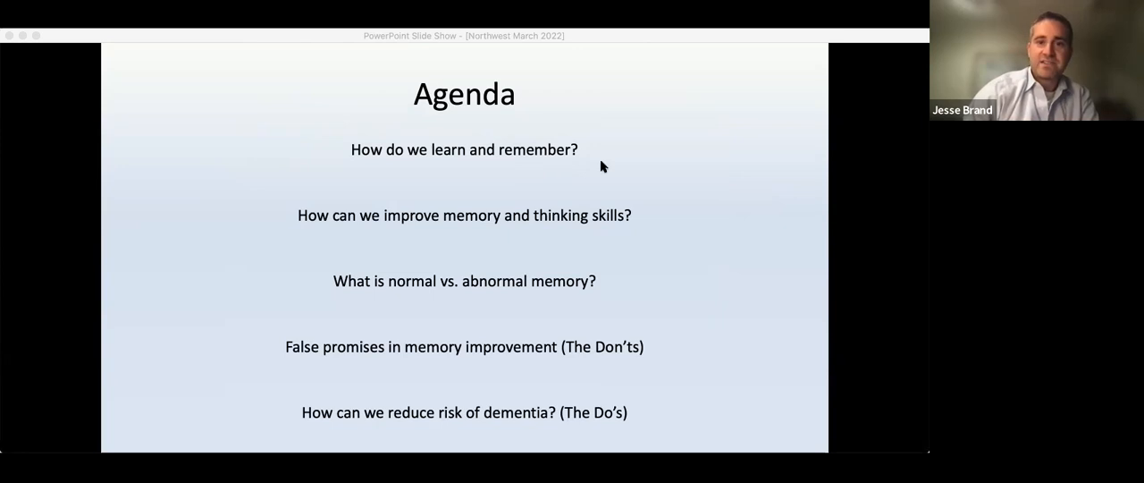
{"action": "mouse_move", "coordinate": [630, 196]}
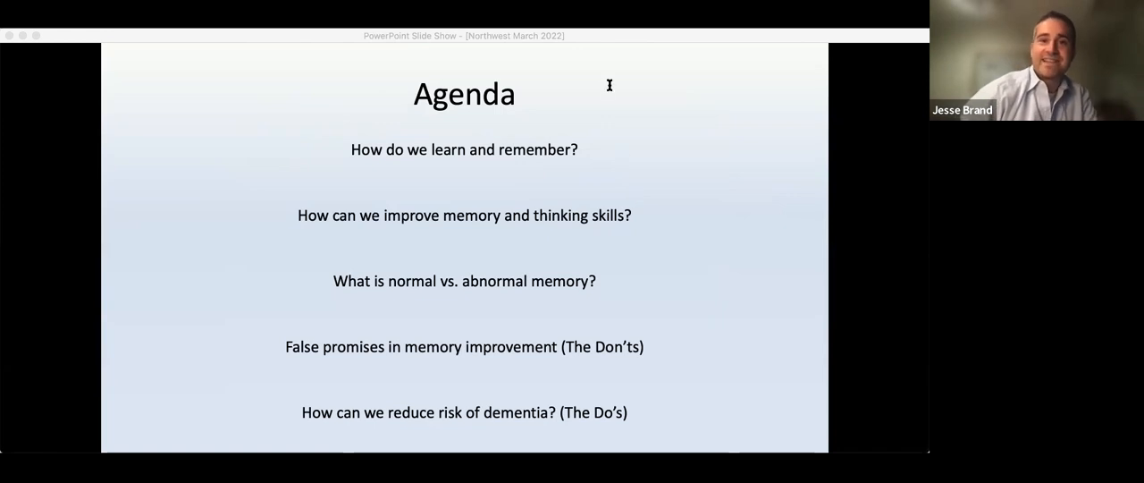
{"action": "mouse_move", "coordinate": [664, 222]}
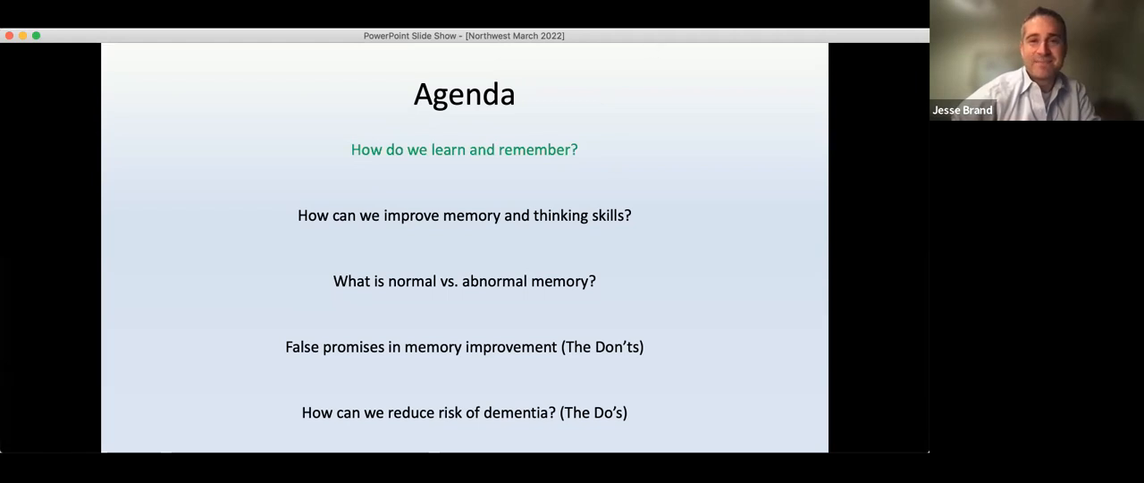
{"action": "mouse_move", "coordinate": [732, 308]}
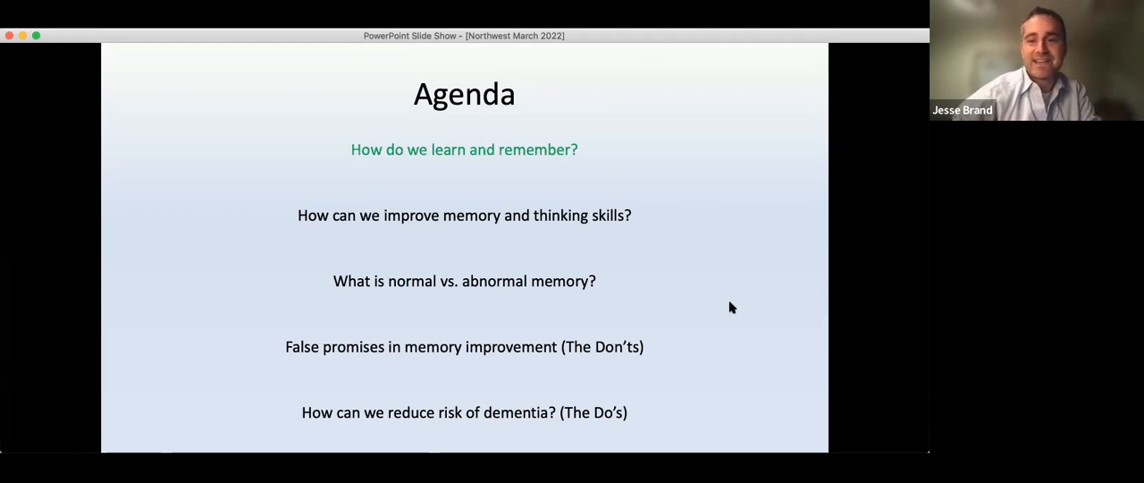
Advance to the 'How do we learn and remember?' section slide
{"action": "key", "text": "right"}
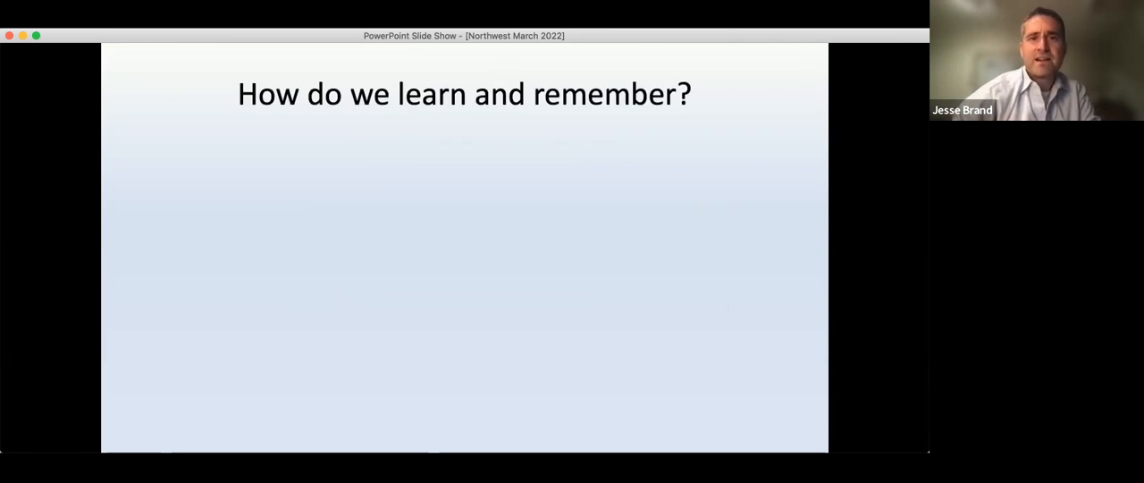
{"action": "mouse_move", "coordinate": [795, 302]}
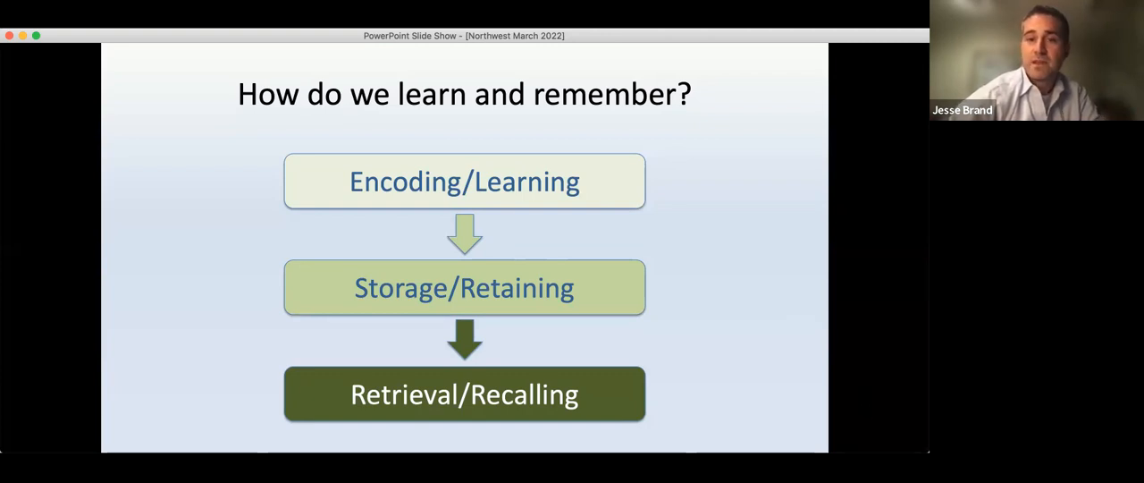
Advance past the agenda to the 'Where is my book?' slide with the three memory stages
{"action": "key", "text": "right"}
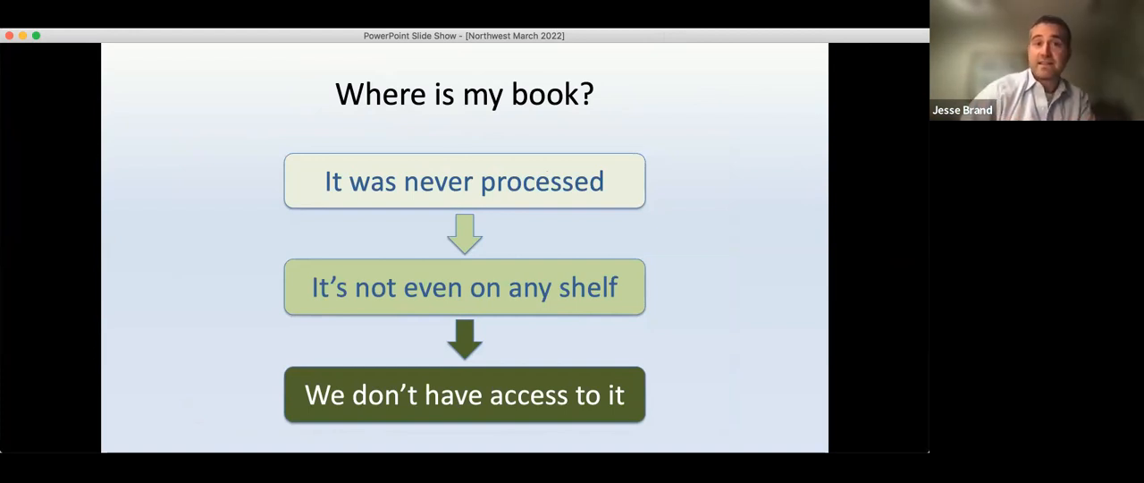
{"action": "mouse_move", "coordinate": [815, 254]}
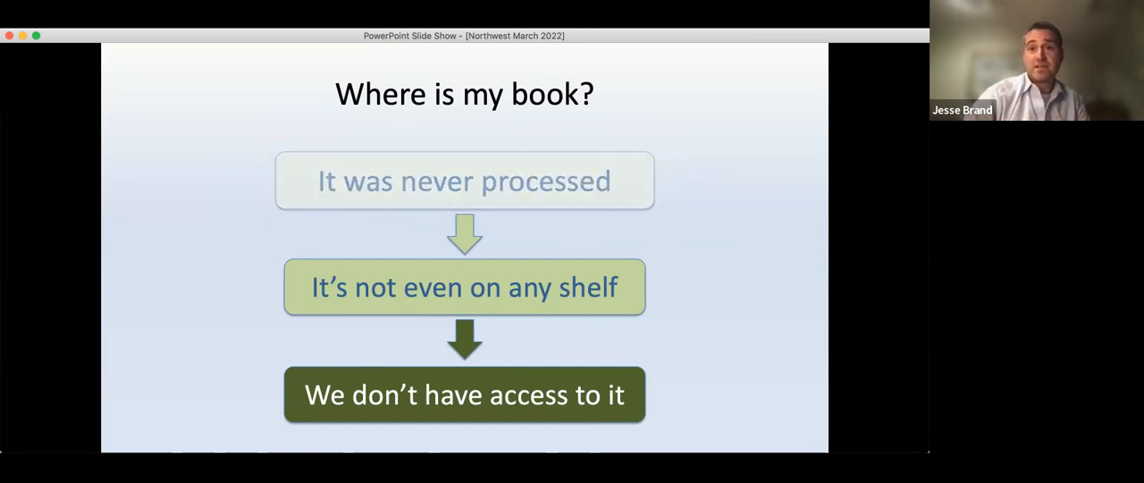
{"action": "mouse_move", "coordinate": [653, 96]}
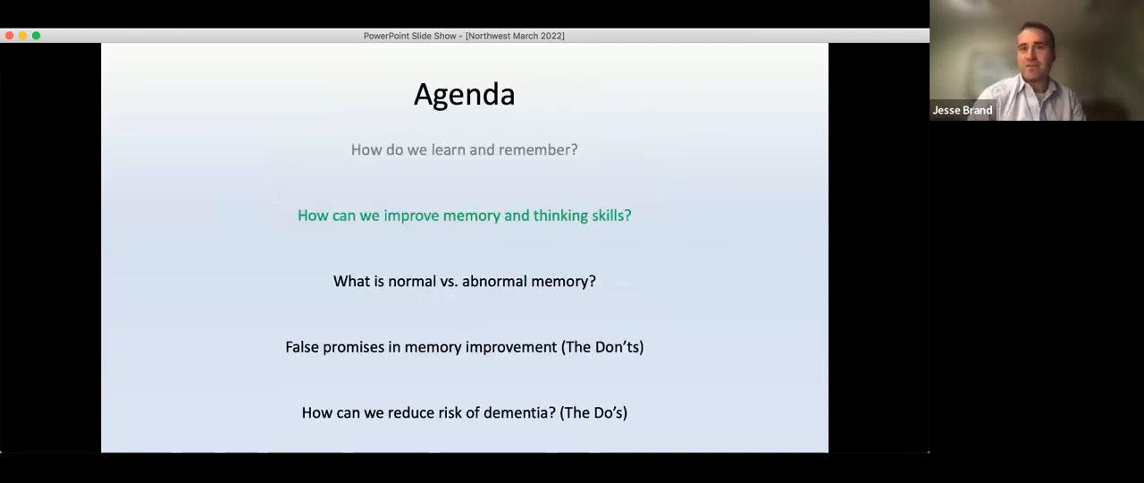
{"action": "mouse_move", "coordinate": [747, 68]}
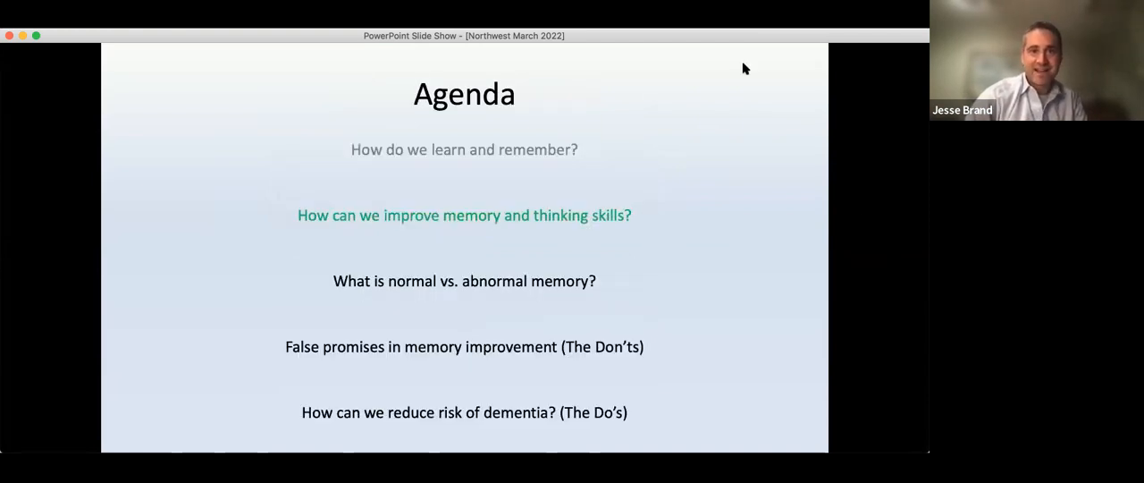
{"action": "key", "text": "right"}
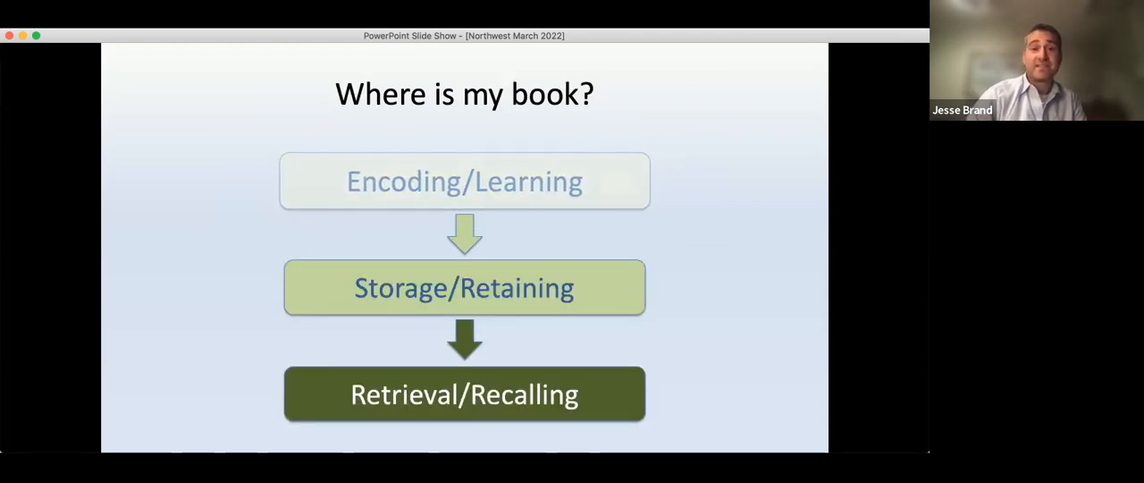
{"action": "mouse_move", "coordinate": [479, 165]}
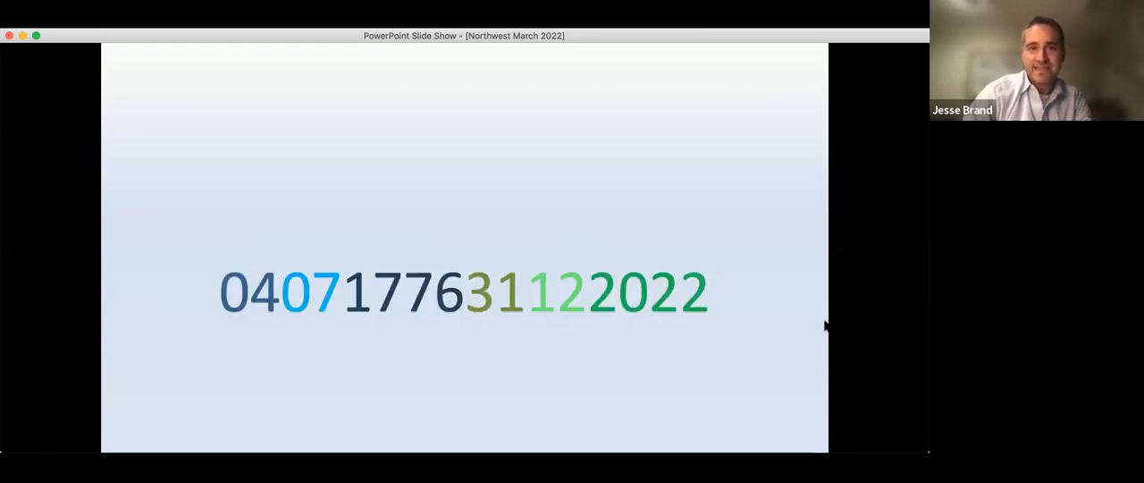
{"action": "mouse_move", "coordinate": [313, 362]}
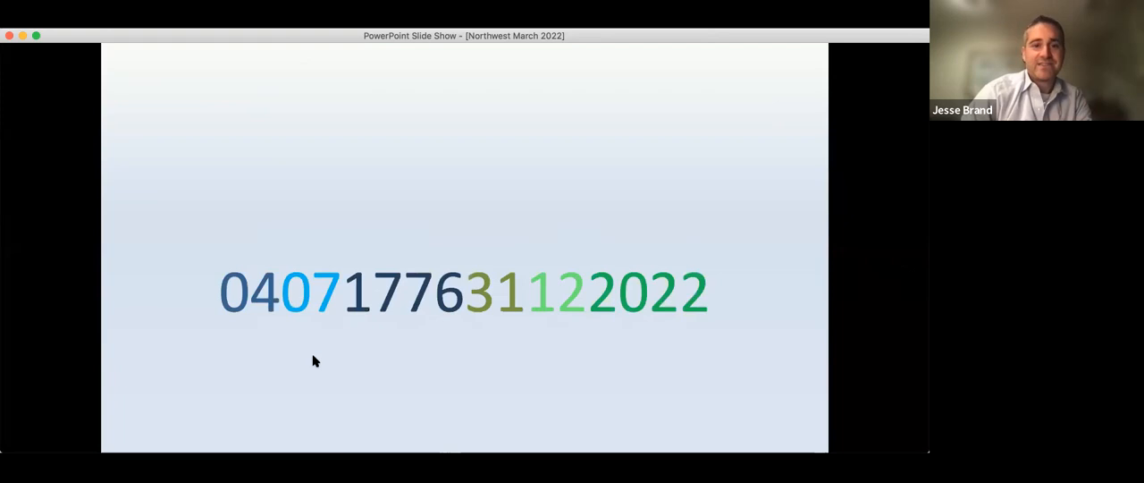
{"action": "mouse_move", "coordinate": [522, 320]}
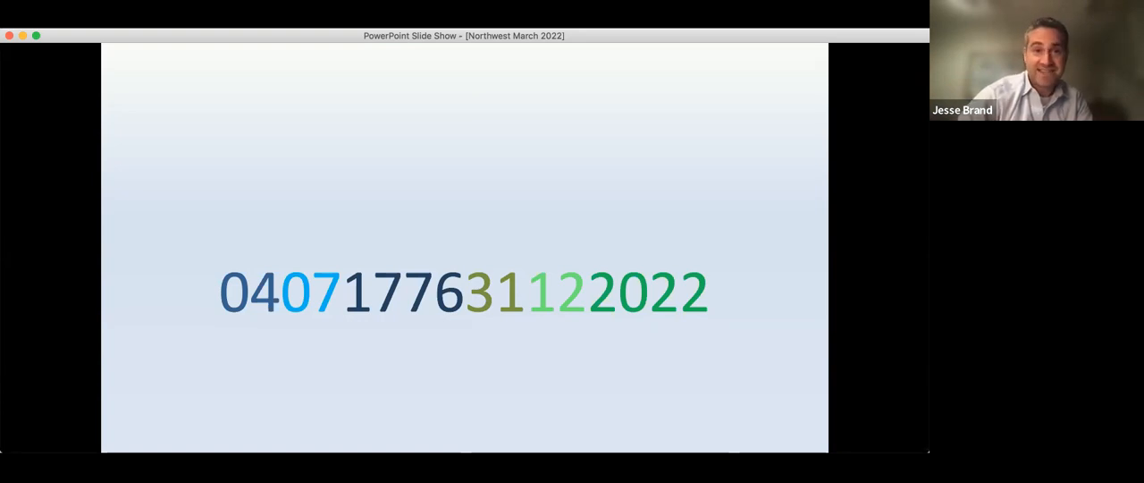
Advance to the slide showing 16 with an arrow pointing to 3
{"action": "key", "text": "right"}
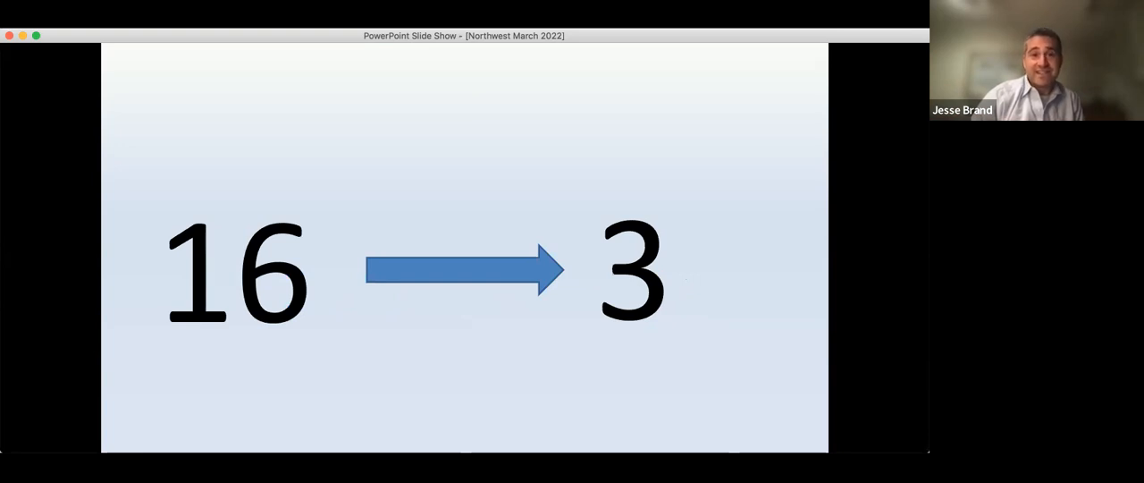
{"action": "mouse_move", "coordinate": [697, 59]}
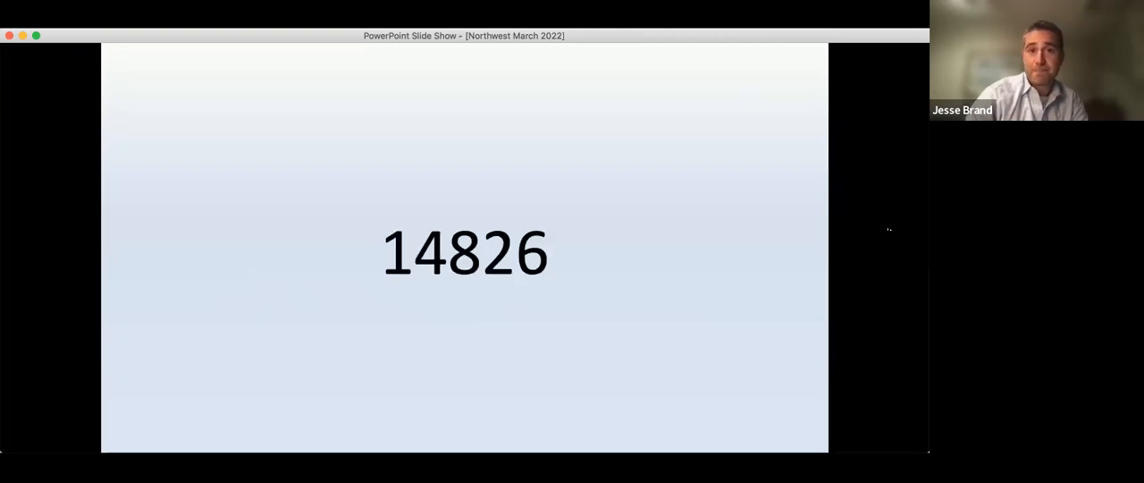
{"action": "mouse_move", "coordinate": [738, 57]}
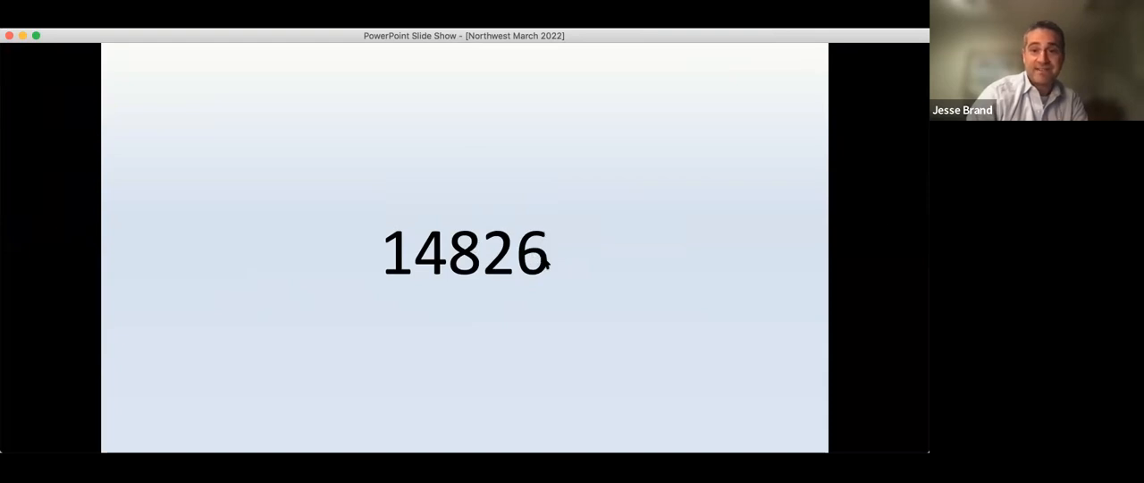
{"action": "mouse_move", "coordinate": [533, 165]}
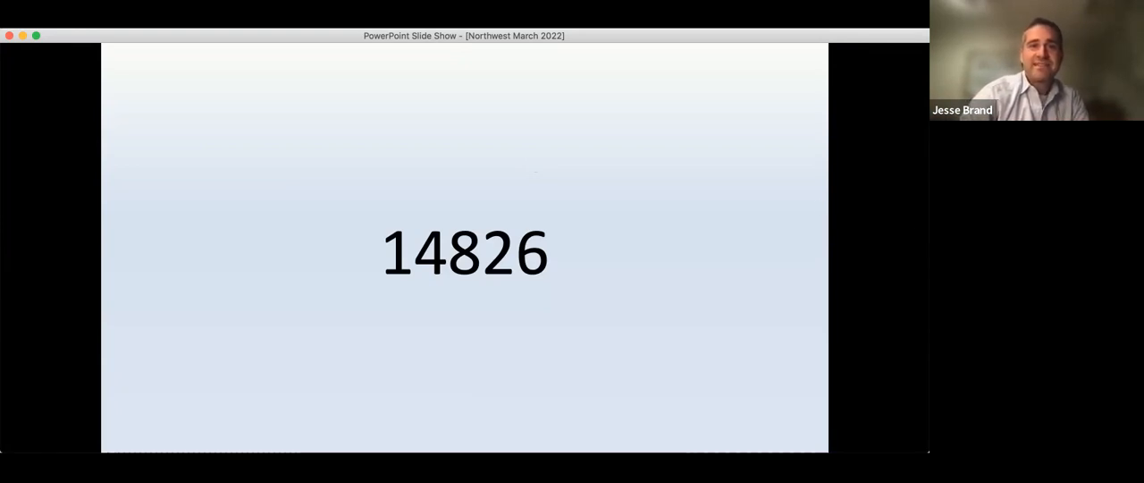
{"action": "key", "text": "right"}
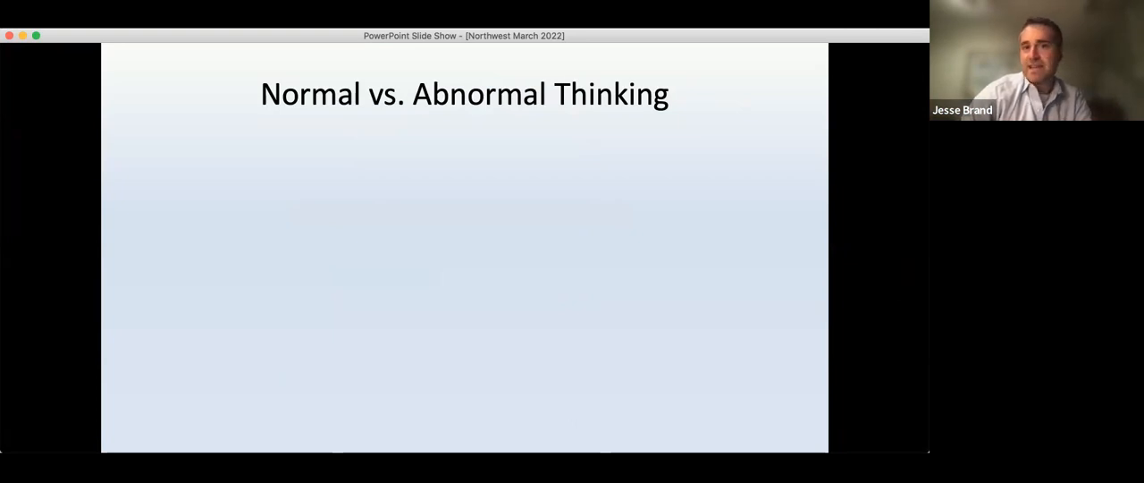
Reveal the next memory-lapse bullet on the Normal vs. Abnormal Thinking slide
{"action": "key", "text": "right"}
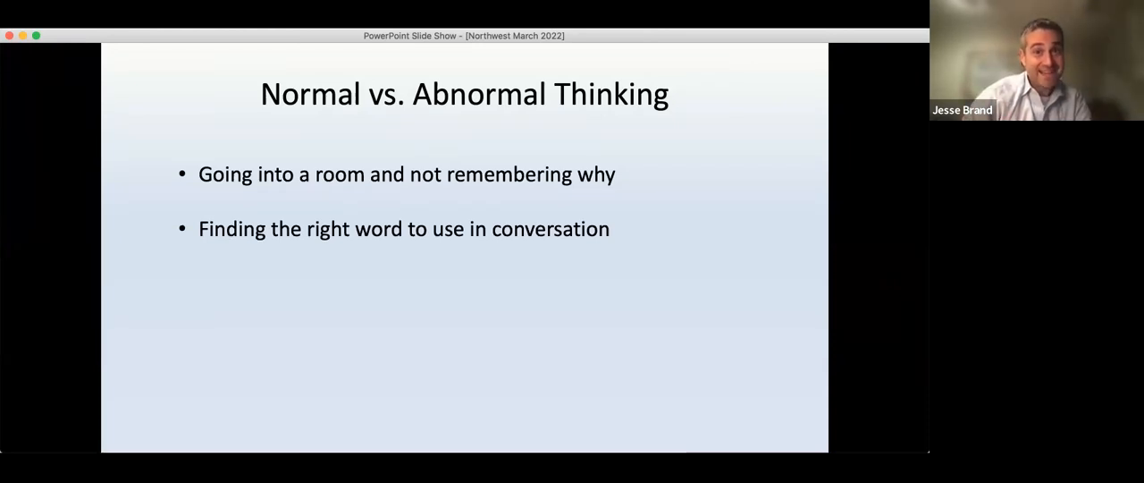
{"action": "mouse_move", "coordinate": [901, 293]}
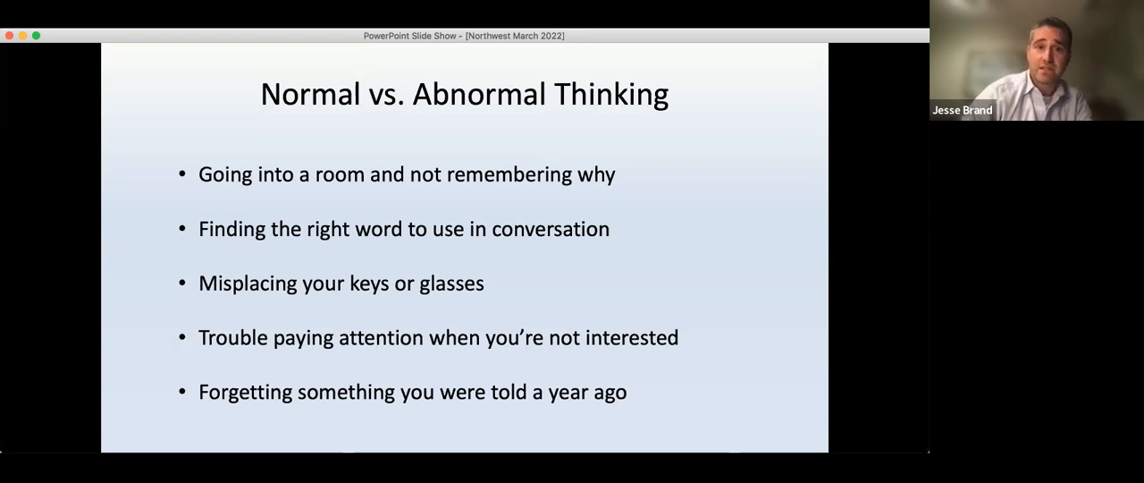
Advance past the Scientific Reports paper to the Subjective Memory Concerns scatter-plot slide
{"action": "key", "text": "right"}
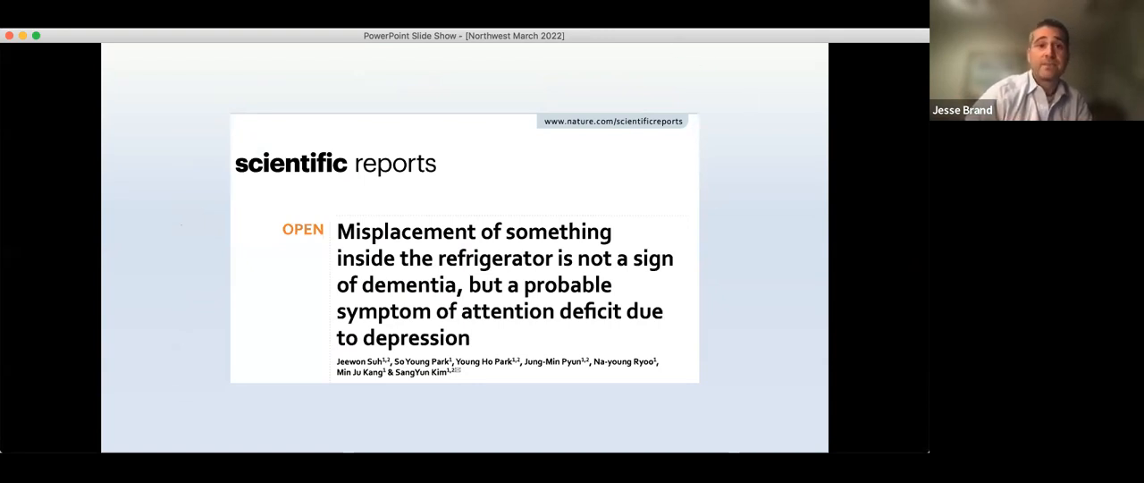
{"action": "key", "text": "right"}
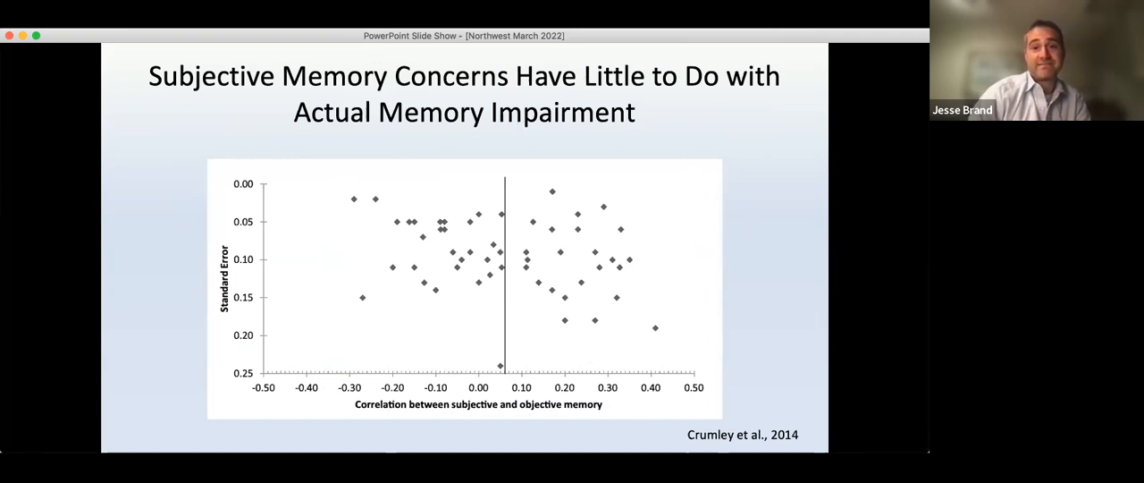
{"action": "mouse_move", "coordinate": [390, 347]}
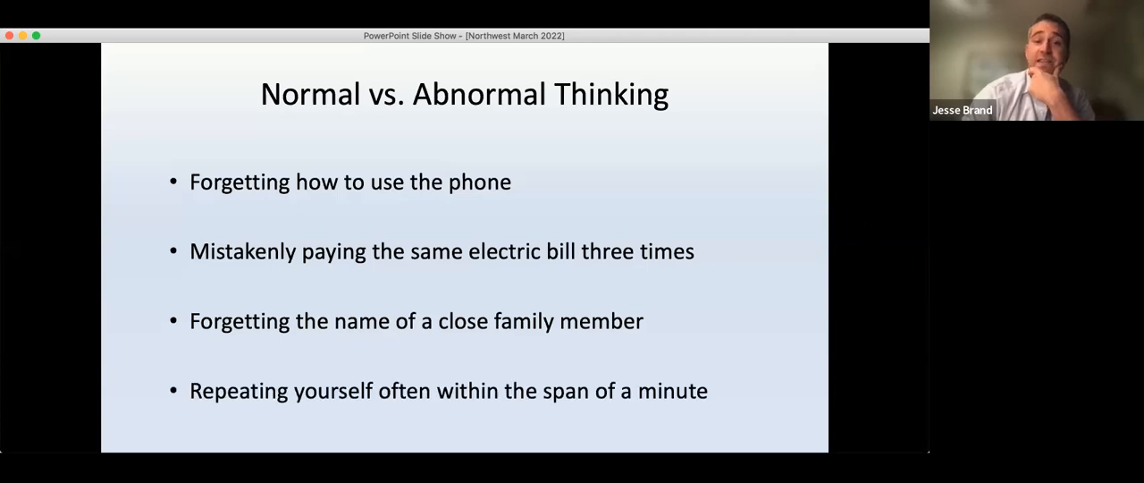
{"action": "mouse_move", "coordinate": [790, 103]}
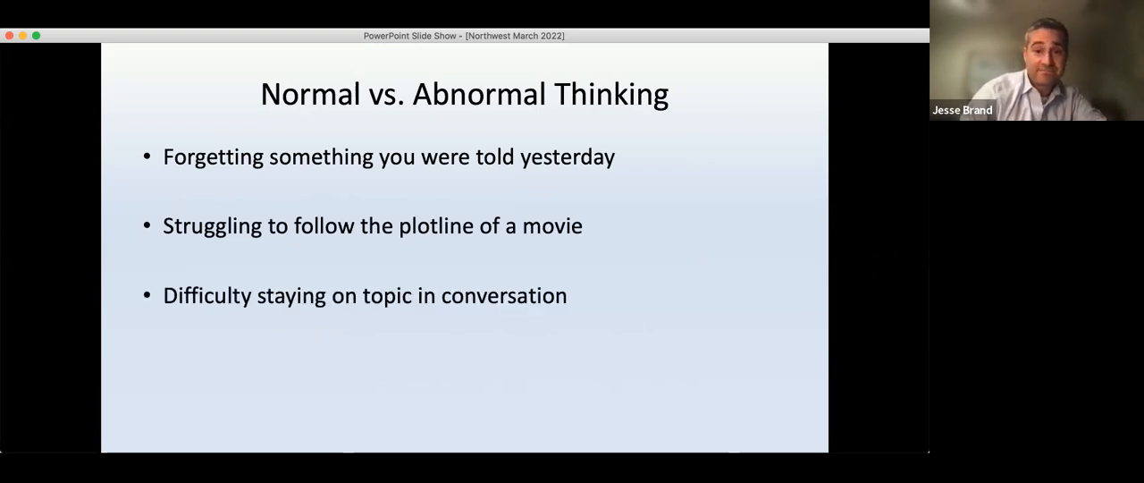
Reveal the fourth bullet, forgetting a casual acquaintance's name
{"action": "key", "text": "right"}
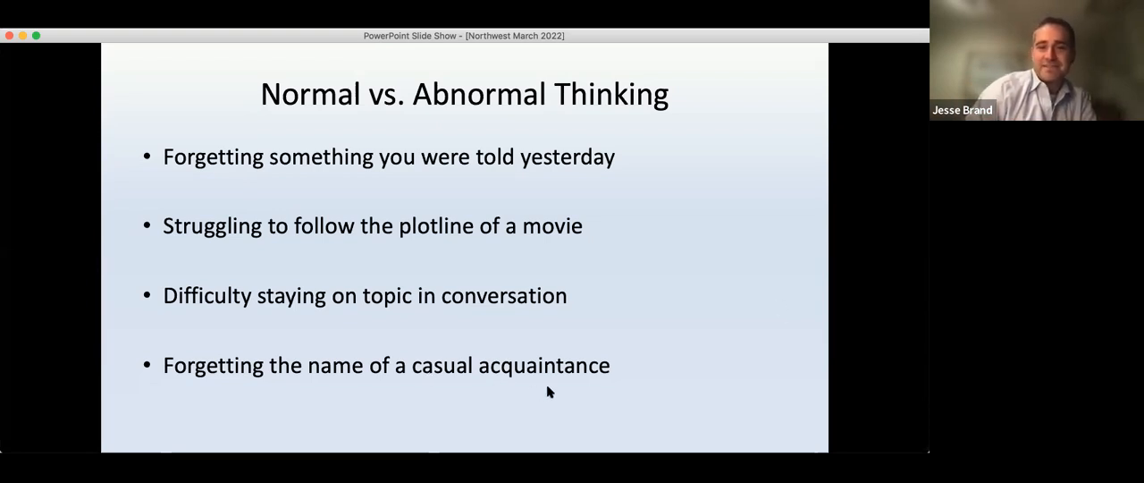
{"action": "mouse_move", "coordinate": [815, 314]}
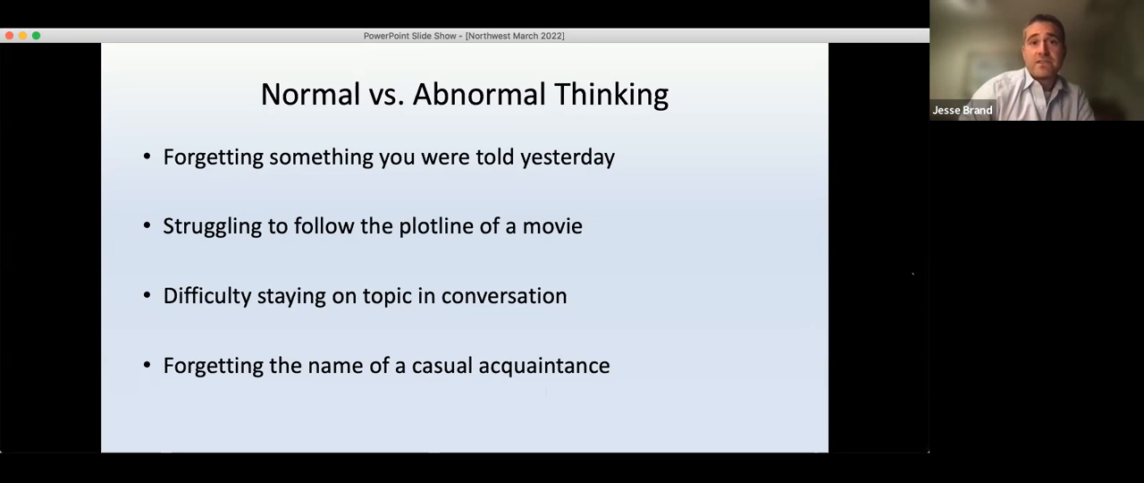
Advance to the 'What Is Dementia?' slide with its four defining points
{"action": "key", "text": "right"}
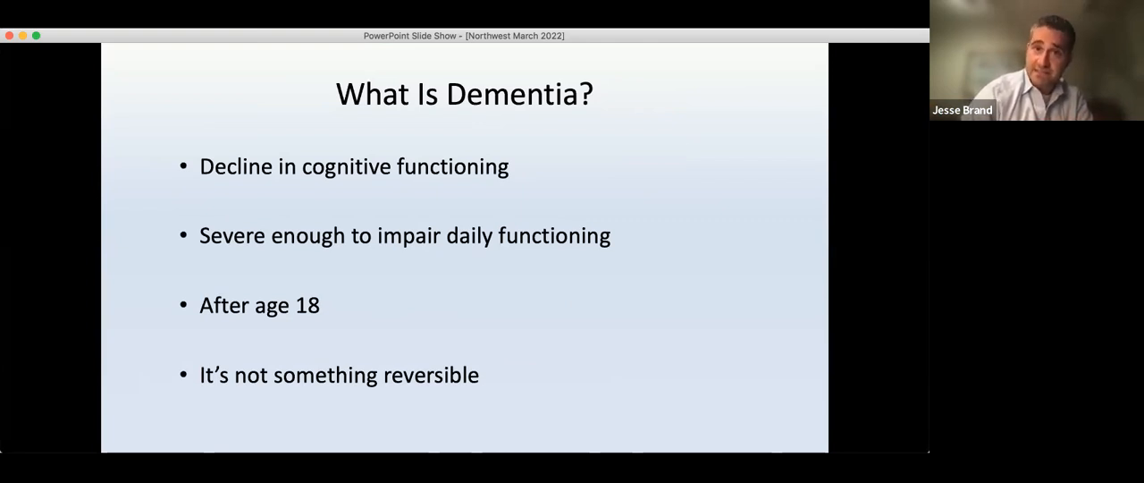
{"action": "mouse_move", "coordinate": [372, 230]}
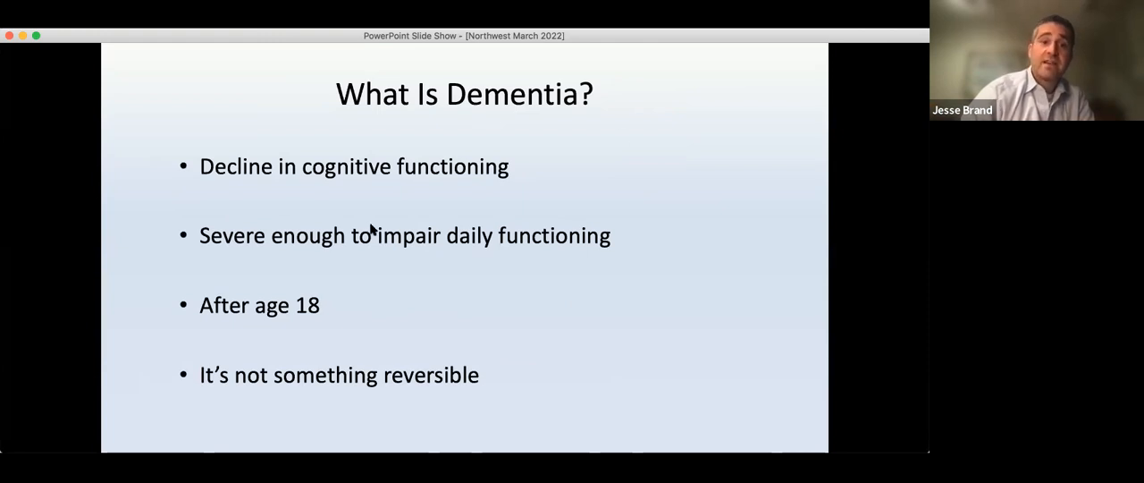
{"action": "mouse_move", "coordinate": [407, 385]}
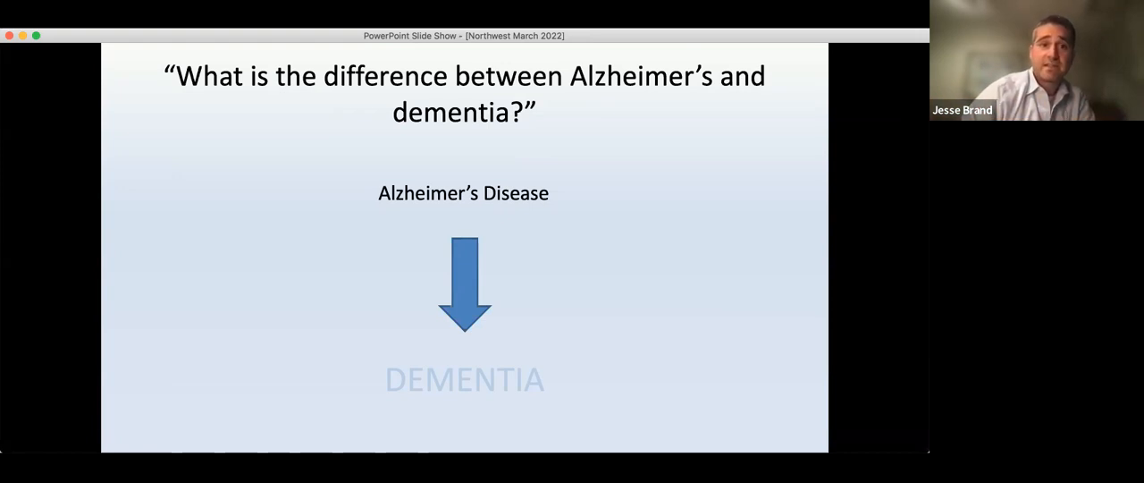
{"action": "mouse_move", "coordinate": [647, 35]}
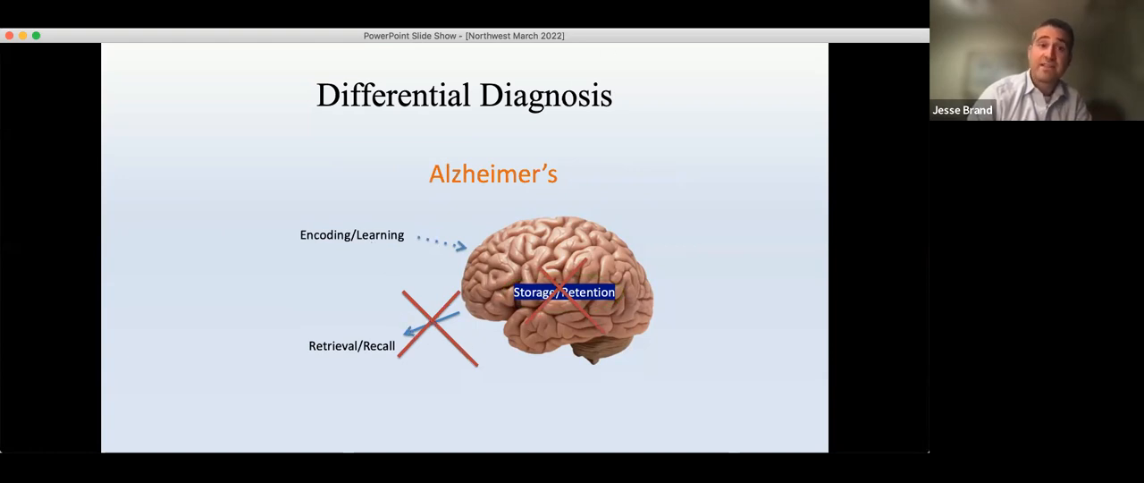
{"action": "mouse_move", "coordinate": [697, 36]}
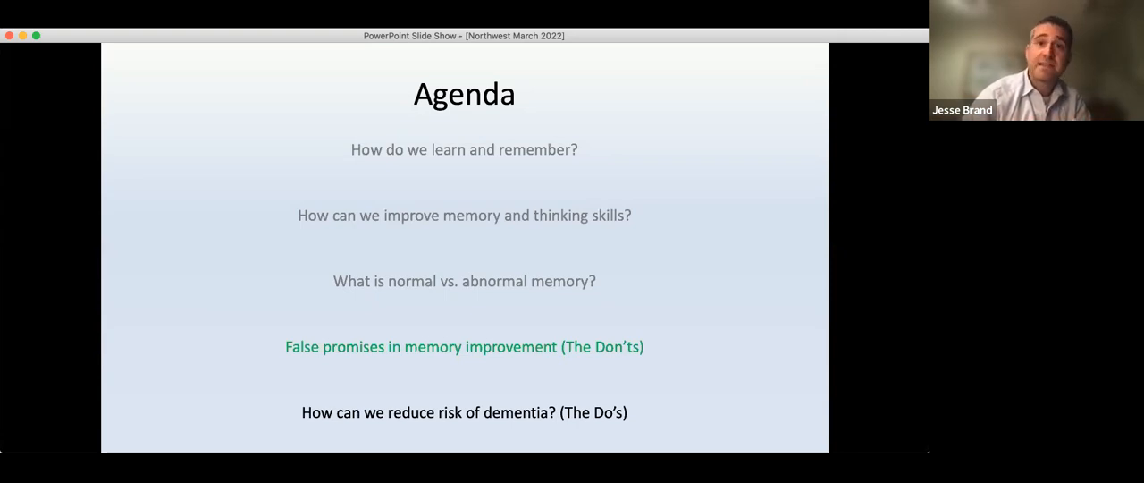
{"action": "mouse_move", "coordinate": [770, 81]}
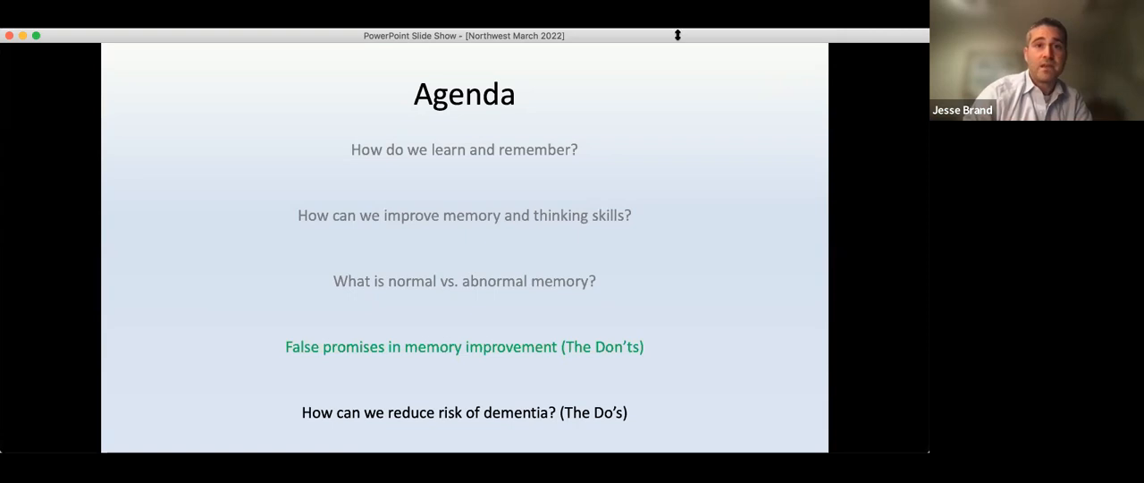
Advance from the Agenda to 'The current state of brain health products…' slide
{"action": "key", "text": "right"}
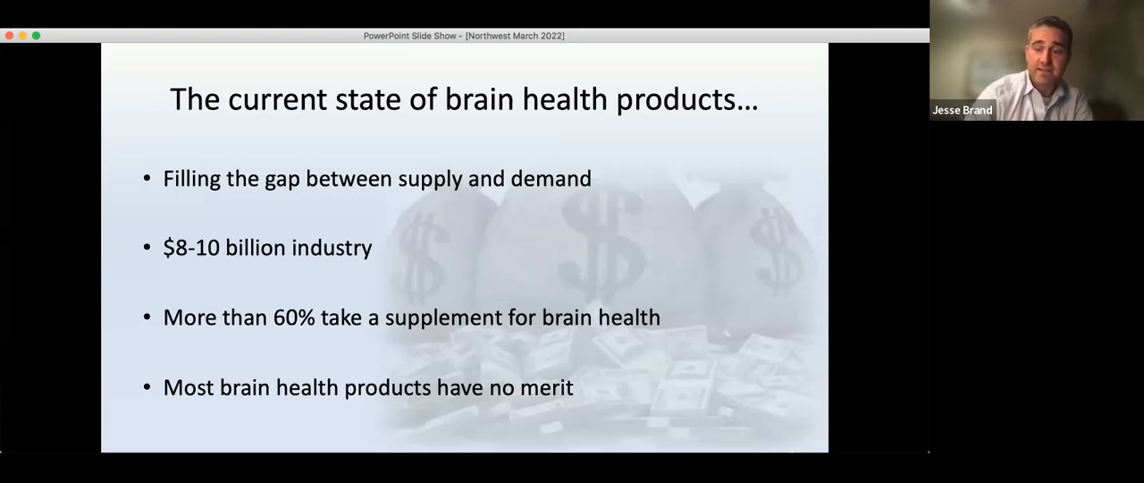
Advance to the Debunking Myths slide on the Ginkgo biloba JAMA trial
{"action": "key", "text": "right"}
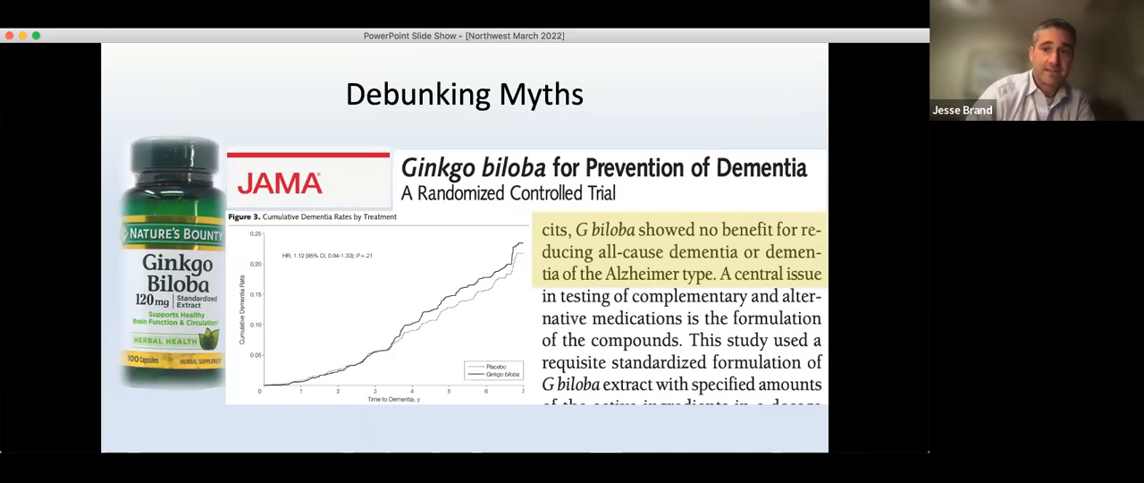
{"action": "mouse_move", "coordinate": [284, 382]}
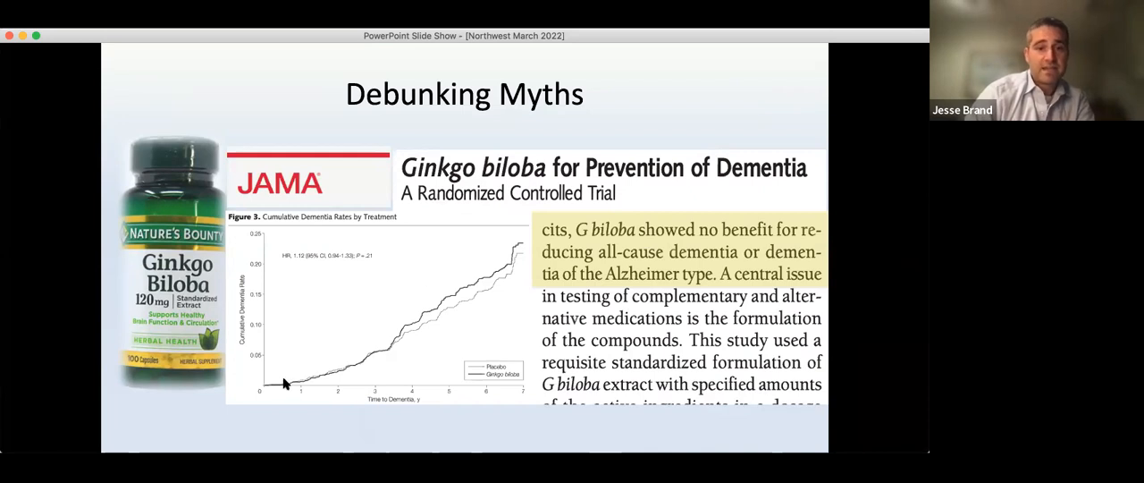
{"action": "mouse_move", "coordinate": [395, 341]}
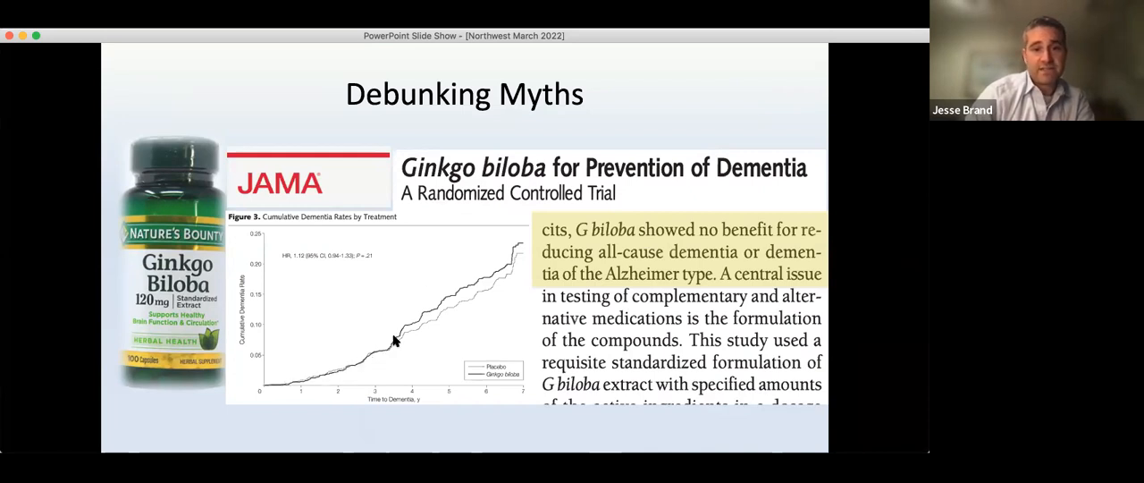
{"action": "mouse_move", "coordinate": [493, 277]}
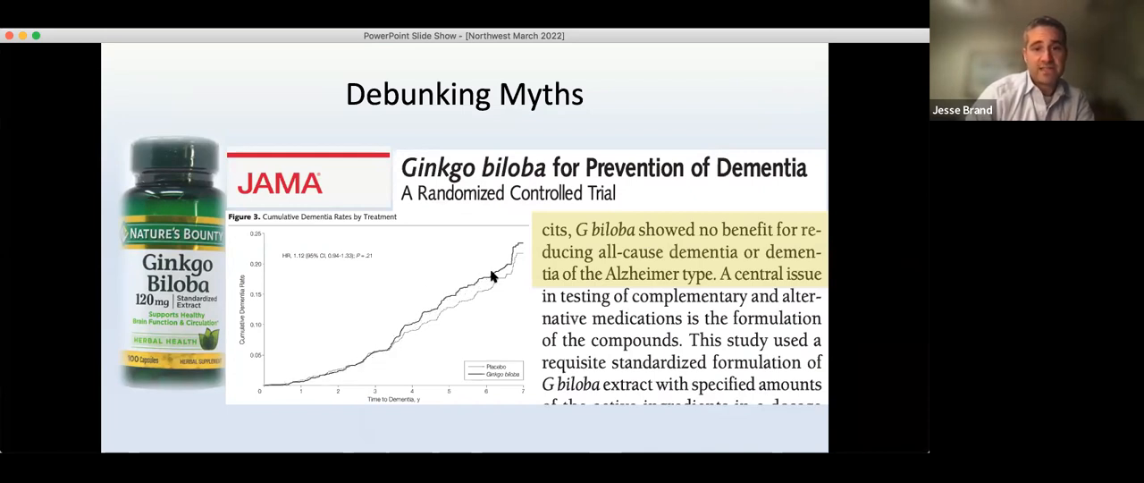
{"action": "mouse_move", "coordinate": [461, 303]}
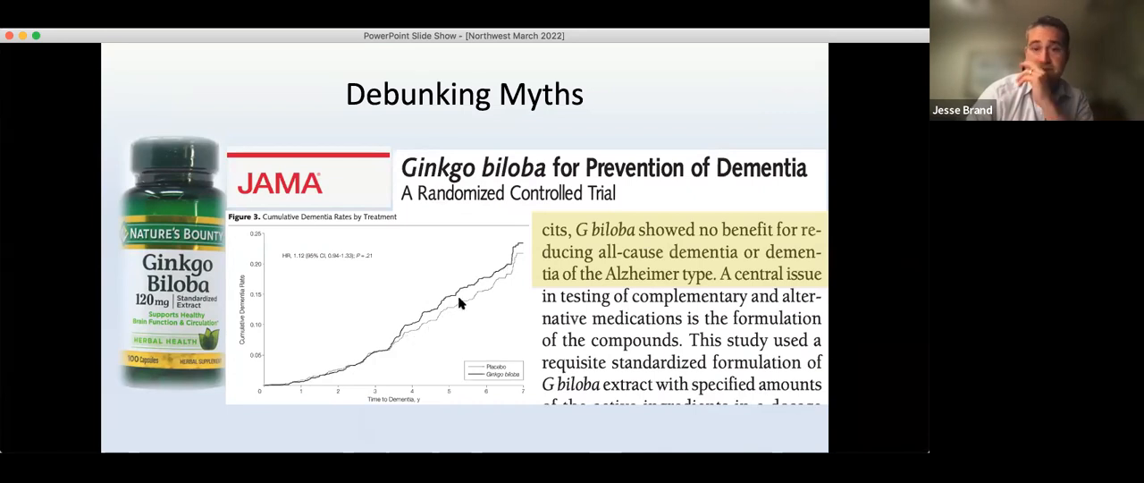
{"action": "mouse_move", "coordinate": [525, 329]}
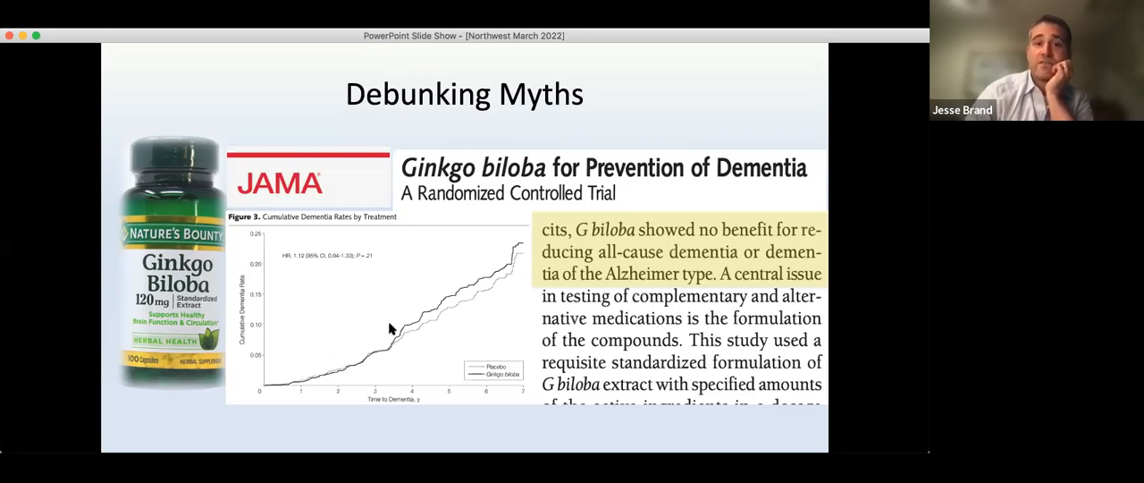
{"action": "mouse_move", "coordinate": [522, 248]}
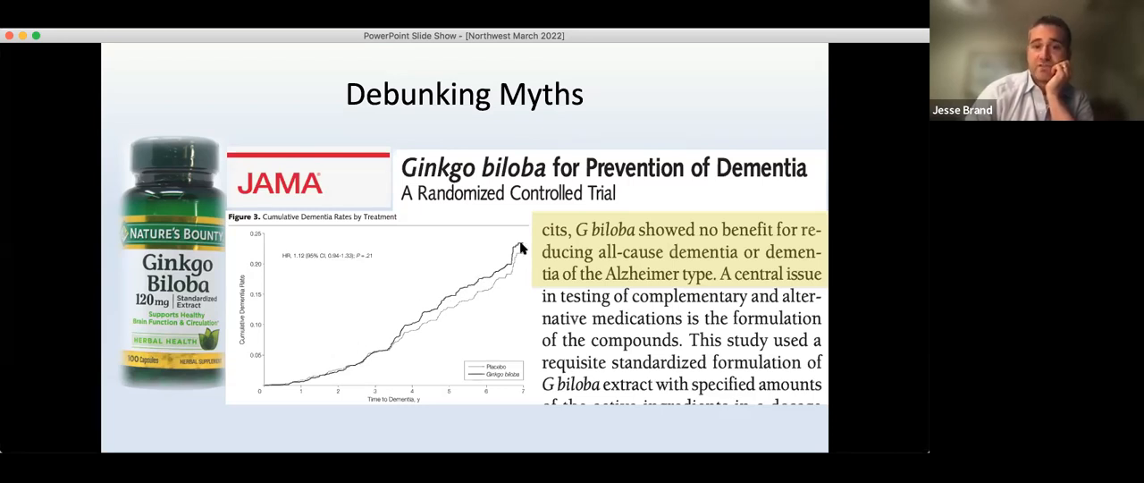
{"action": "mouse_move", "coordinate": [438, 307]}
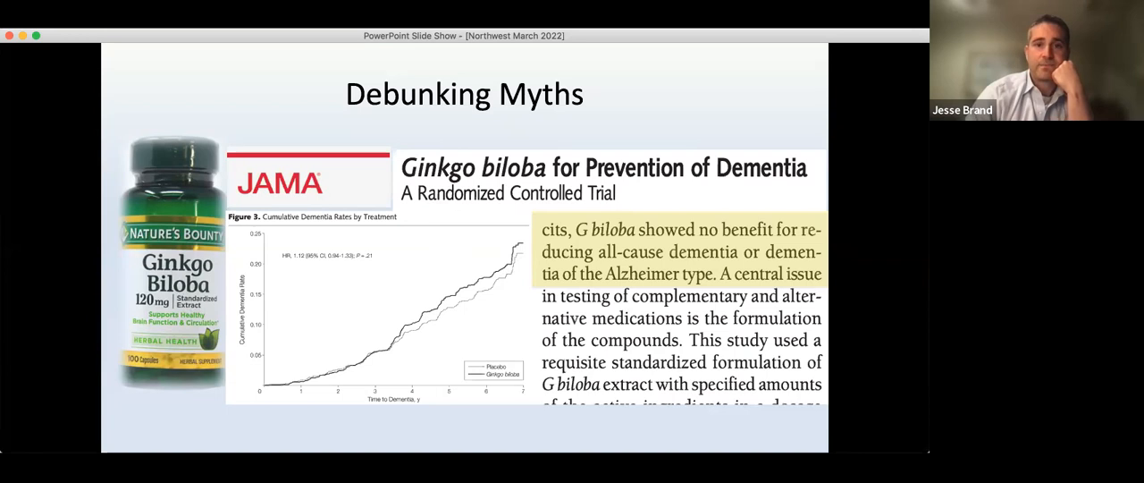
Advance past the Ginkgo biloba slide to the Debunking Myths slide on Prevagen
{"action": "key", "text": "right"}
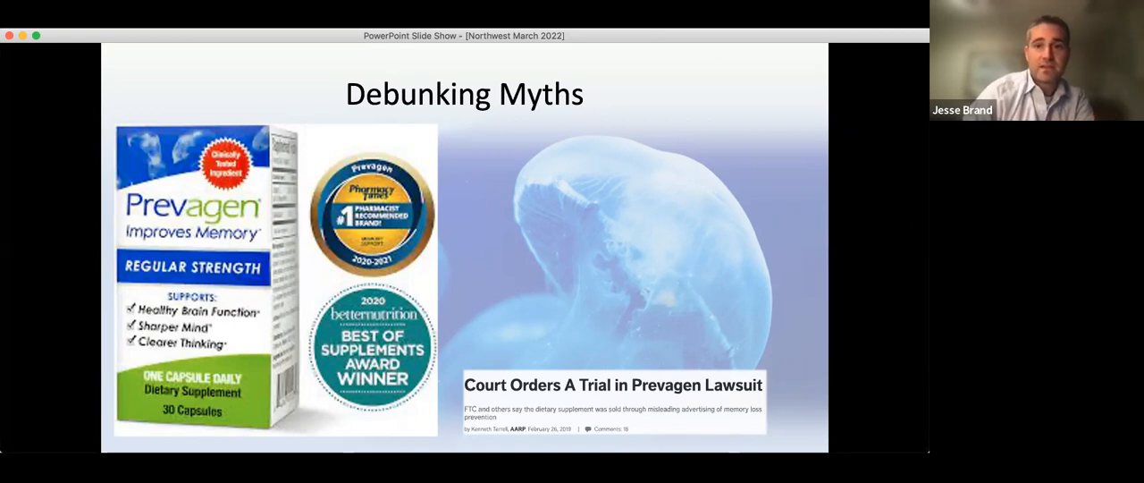
Advance from the Prevagen lawsuit slide to the Lumosity FTC settlement slide
{"action": "key", "text": "right"}
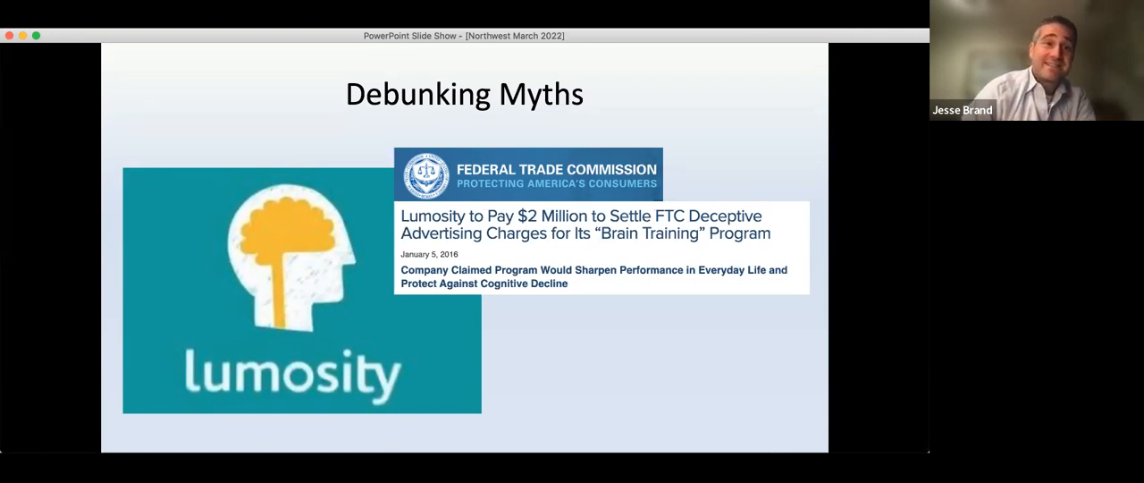
Advance from the Lumosity slide to 'Brain Training Not Ready for Prime Time'
{"action": "key", "text": "right"}
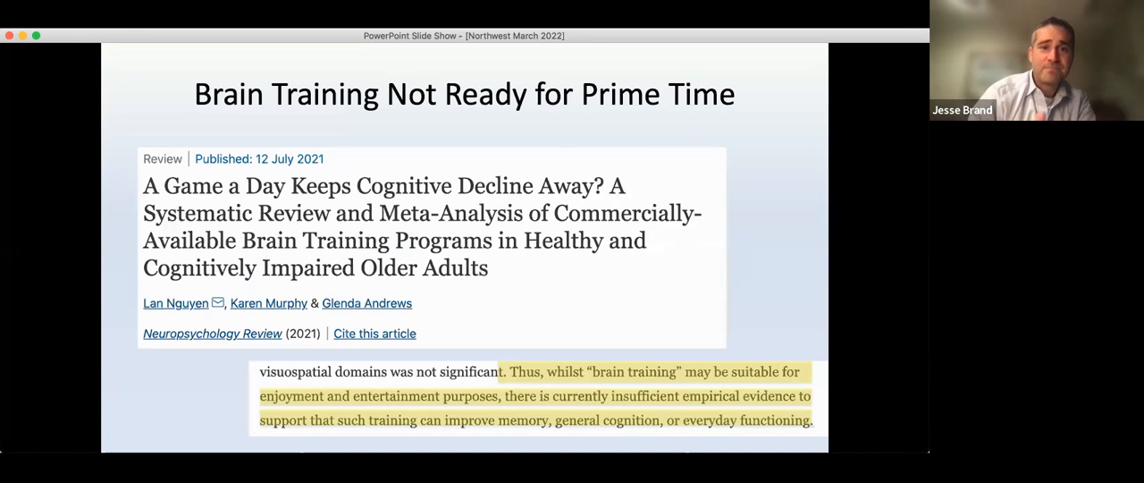
{"action": "mouse_move", "coordinate": [772, 311]}
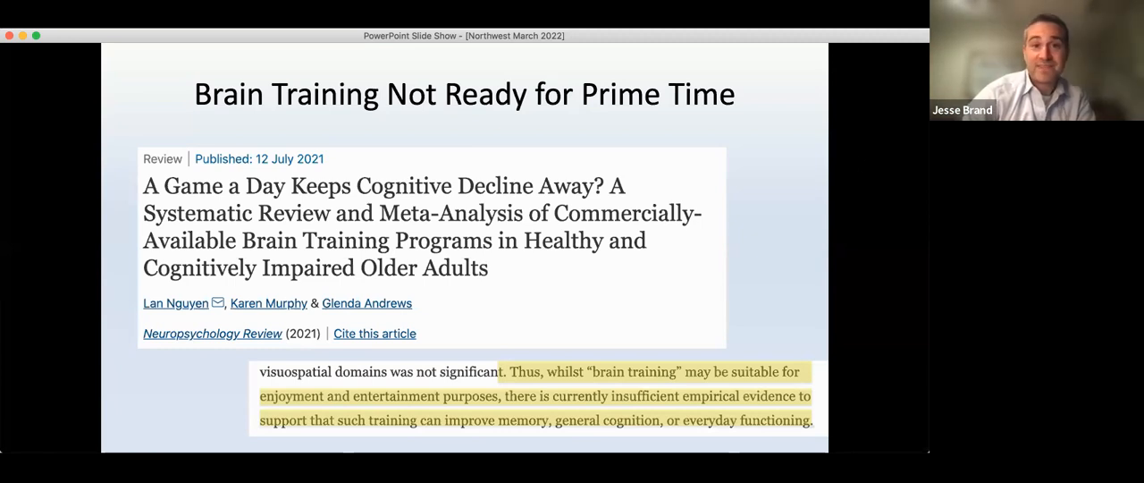
Advance from the brain training review slide to the Aduhelm (aducanumab) slide
{"action": "key", "text": "right"}
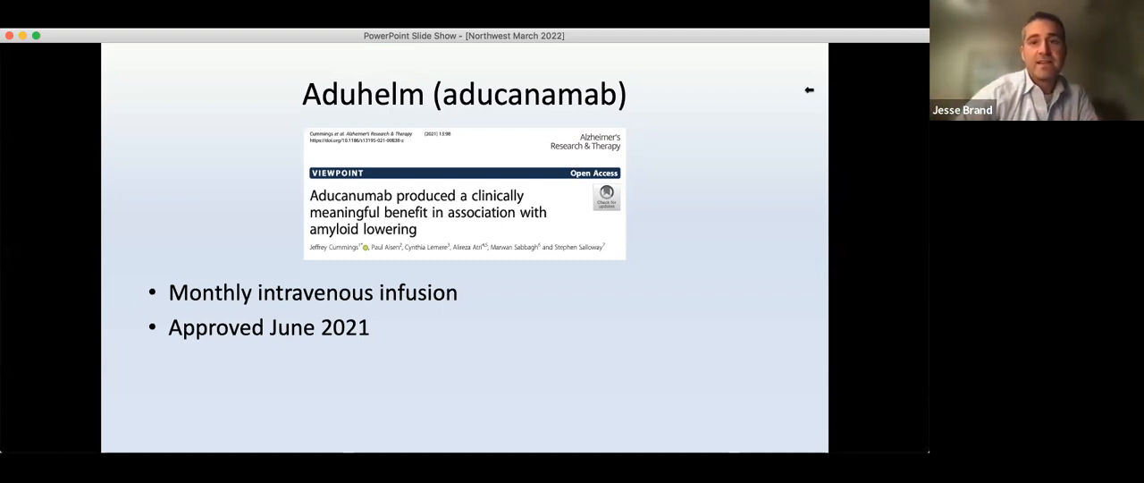
Advance from the Aduhelm slide to 'What's the controversy?'
{"action": "key", "text": "right"}
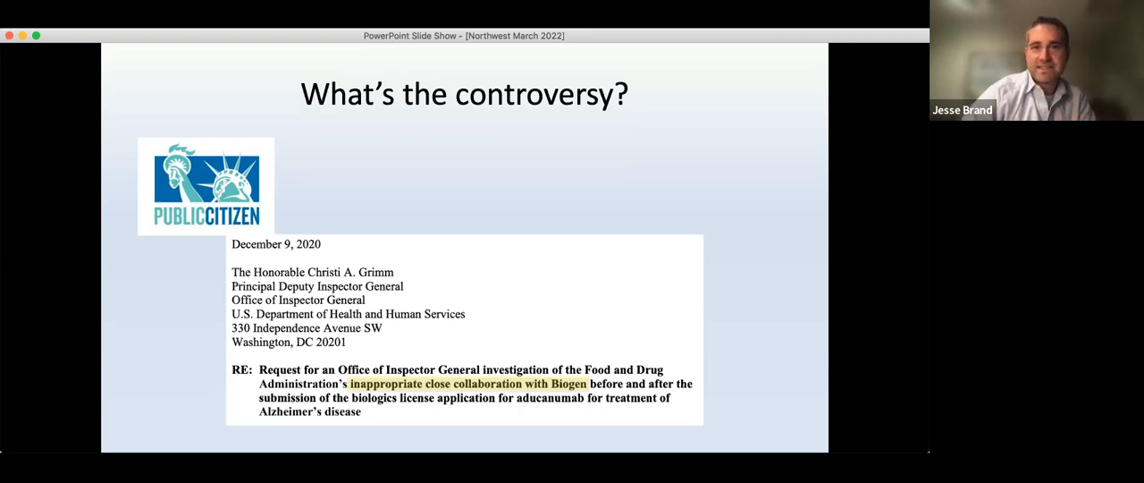
{"action": "mouse_move", "coordinate": [744, 134]}
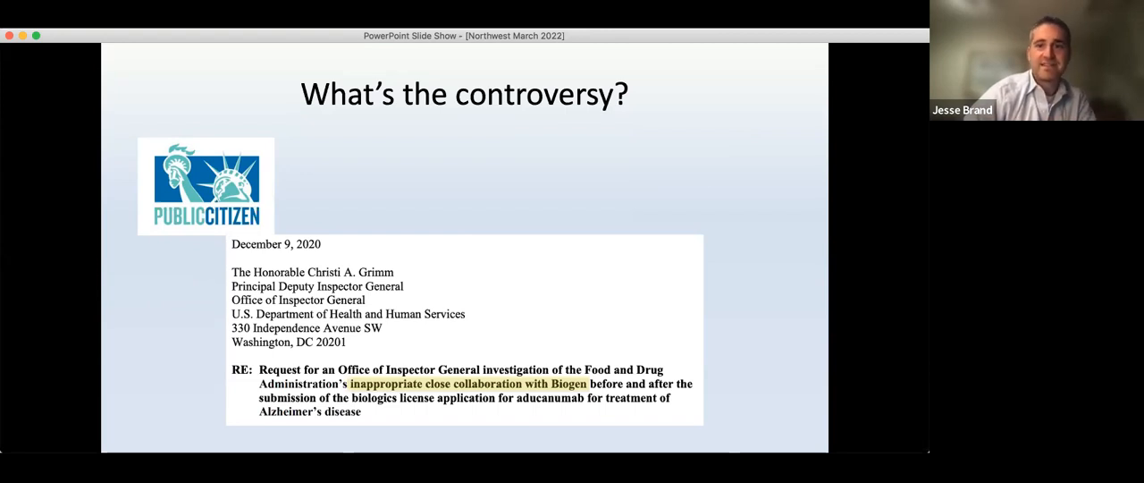
Advance from the controversy slide to 'The Fallout' with New York Times headlines
{"action": "key", "text": "right"}
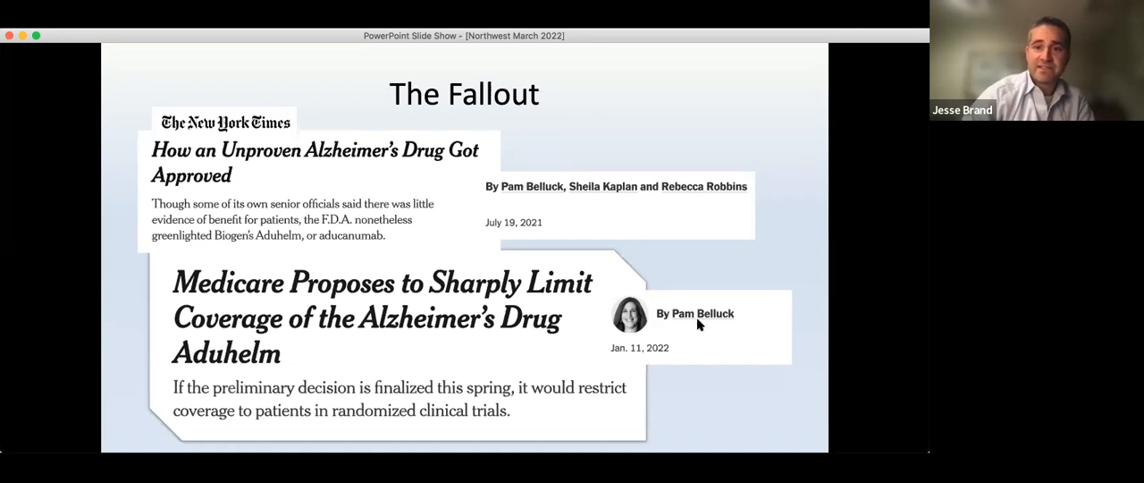
{"action": "mouse_move", "coordinate": [579, 347]}
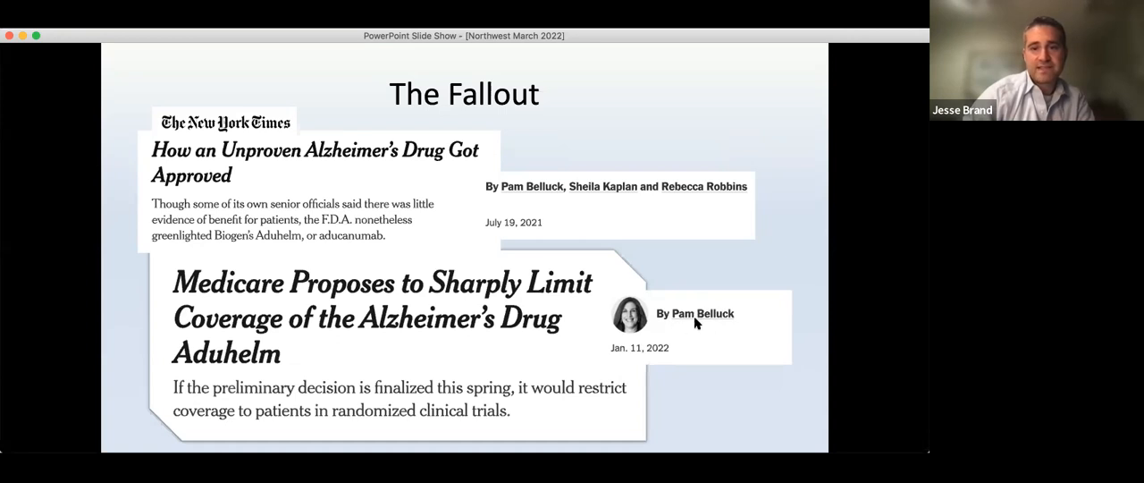
{"action": "mouse_move", "coordinate": [706, 40]}
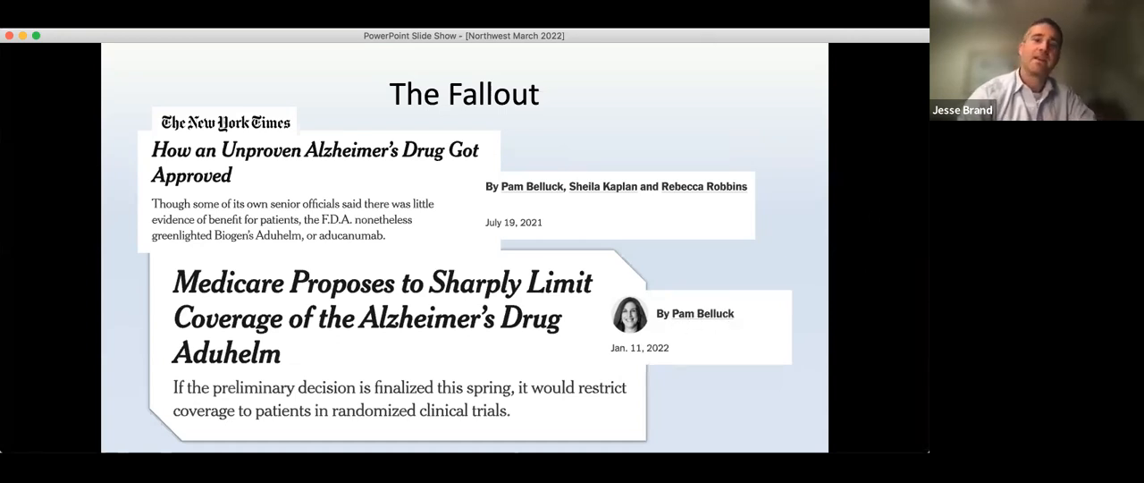
Advance from The Fallout to 'So what does work for treating dementia?'
{"action": "key", "text": "right"}
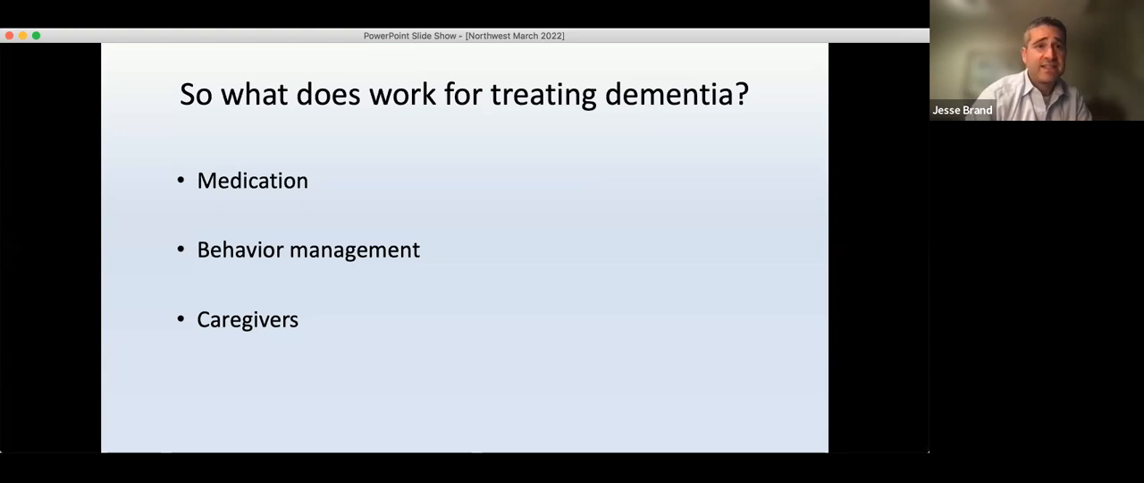
{"action": "mouse_move", "coordinate": [774, 157]}
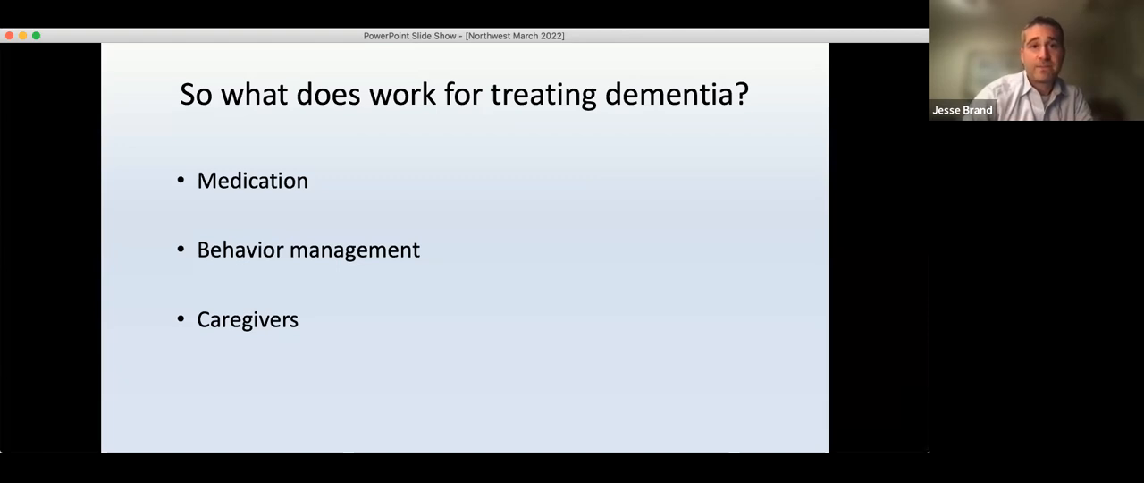
Advance to the caregiver resources slide with The 36-Hour Day and alz.org links
{"action": "key", "text": "right"}
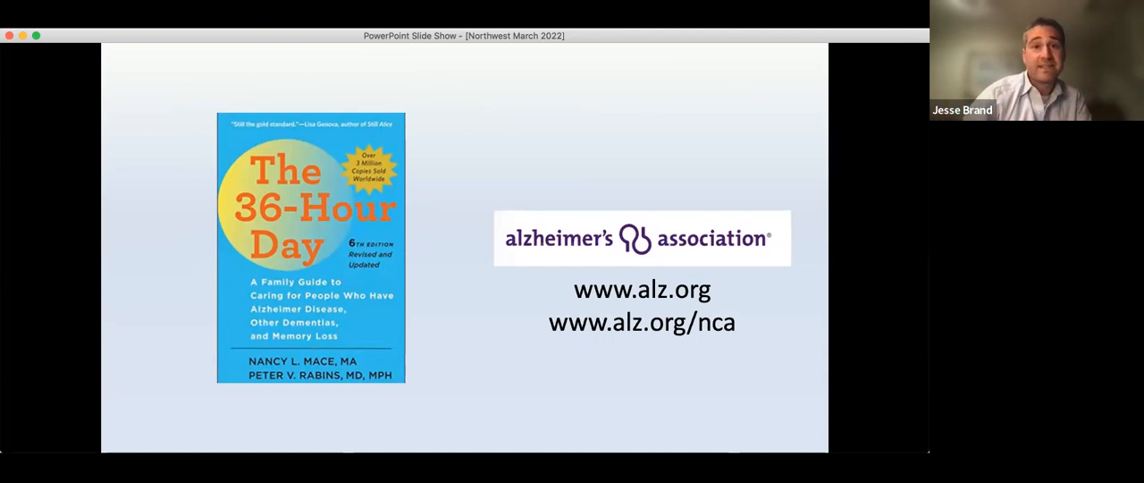
{"action": "mouse_move", "coordinate": [808, 361]}
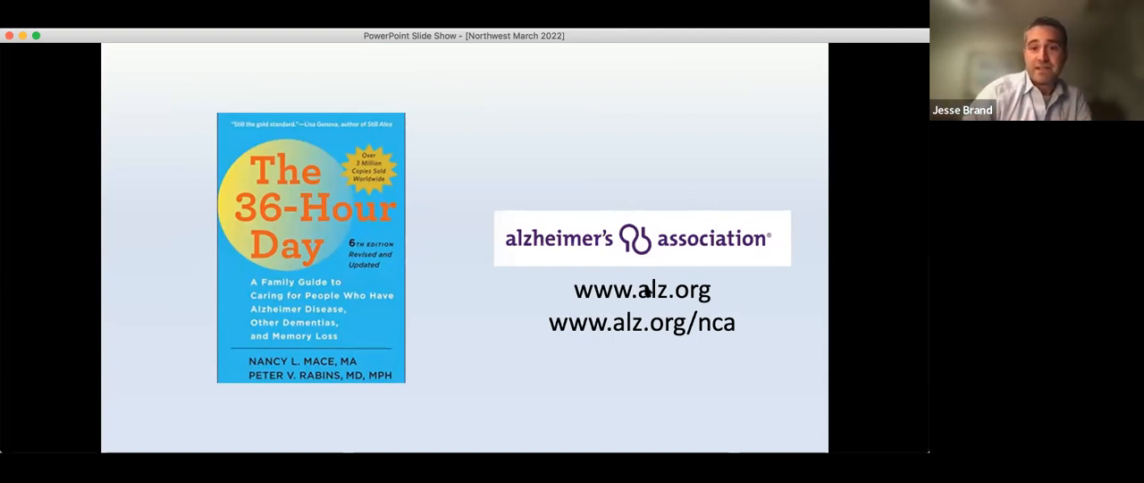
{"action": "mouse_move", "coordinate": [697, 304]}
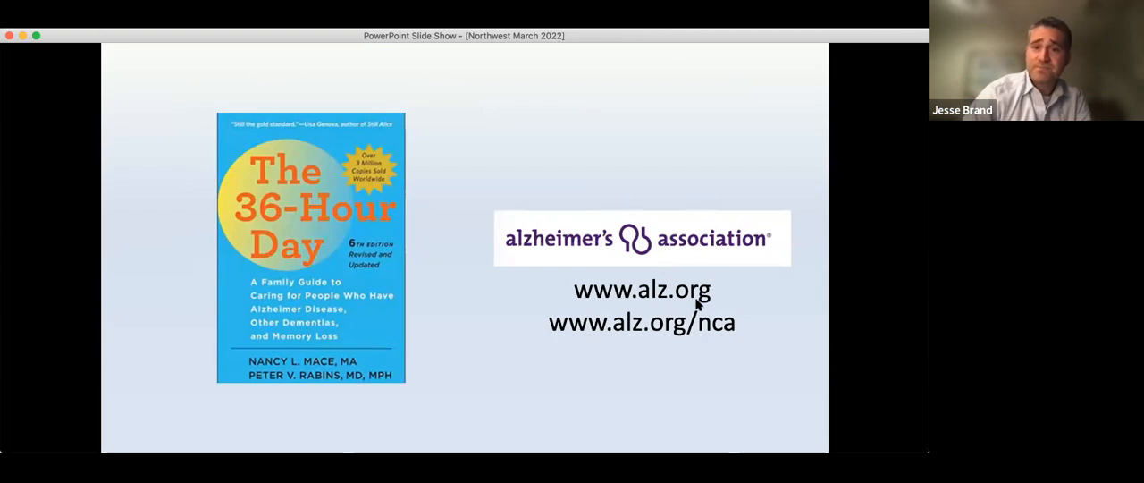
{"action": "mouse_move", "coordinate": [722, 332]}
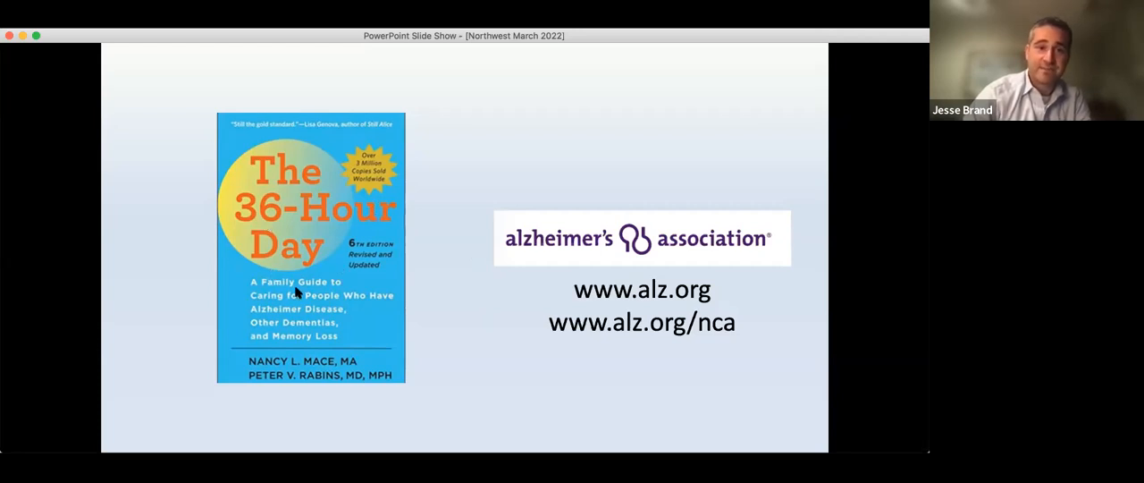
{"action": "mouse_move", "coordinate": [454, 340]}
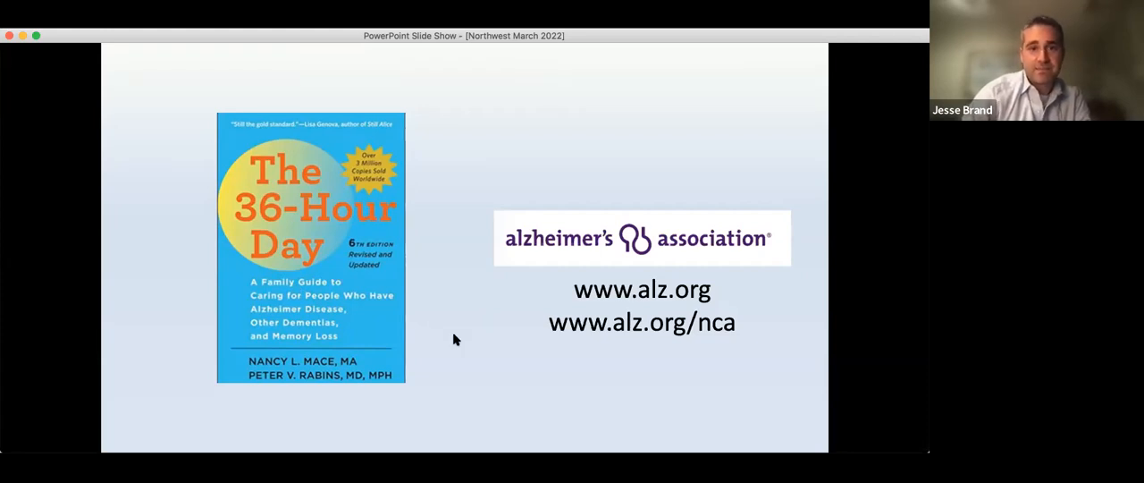
{"action": "mouse_move", "coordinate": [515, 215]}
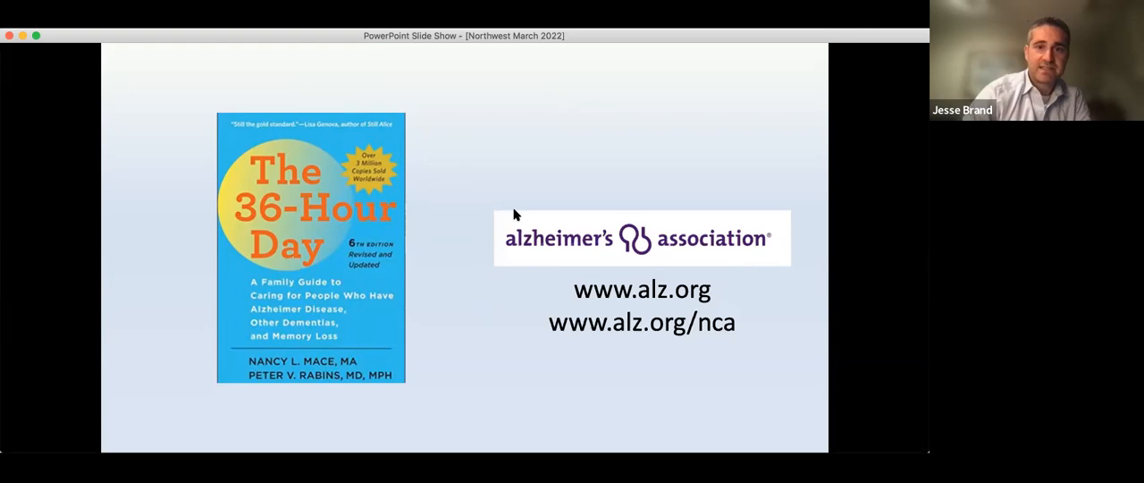
{"action": "mouse_move", "coordinate": [747, 166]}
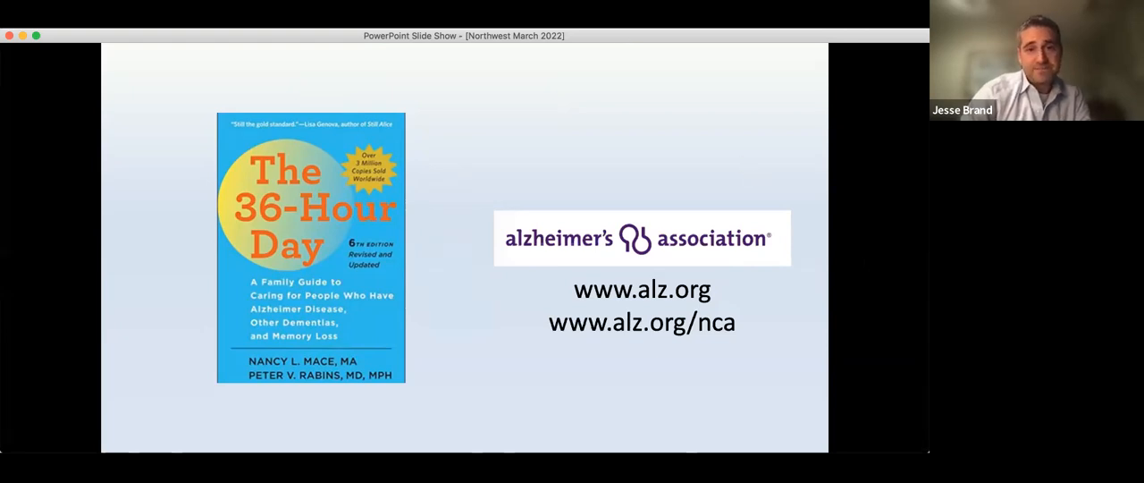
Advance from the resources slide to the Agenda highlighting the dementia-risk Do's
{"action": "key", "text": "right"}
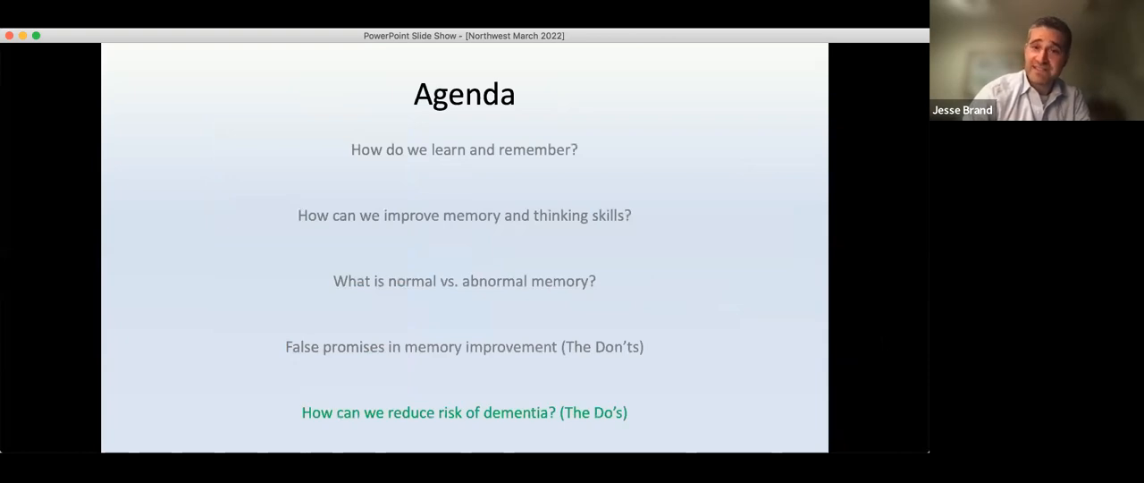
{"action": "mouse_move", "coordinate": [708, 78]}
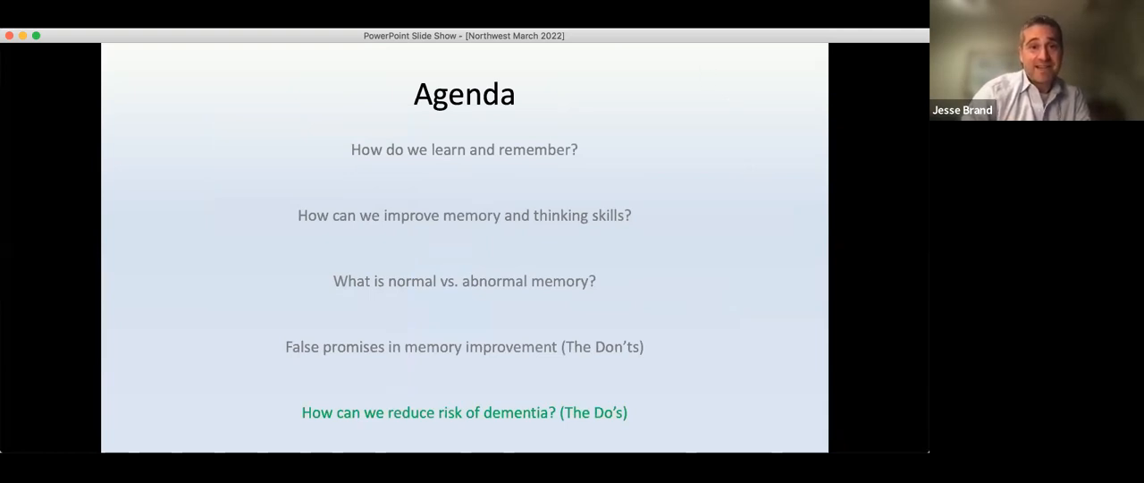
Advance from the Agenda to the Healthy Lifestyle wheel slide
{"action": "key", "text": "right"}
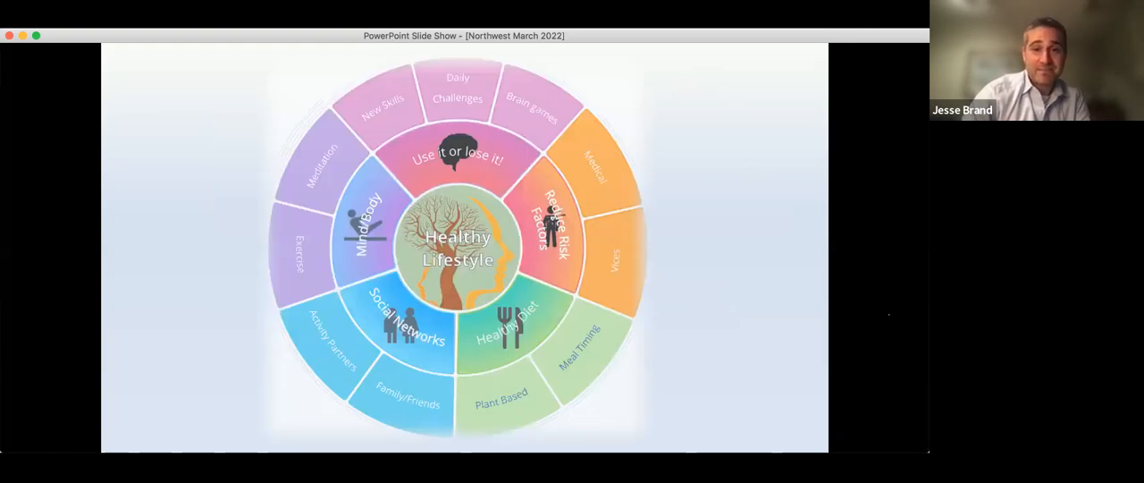
{"action": "mouse_move", "coordinate": [396, 129]}
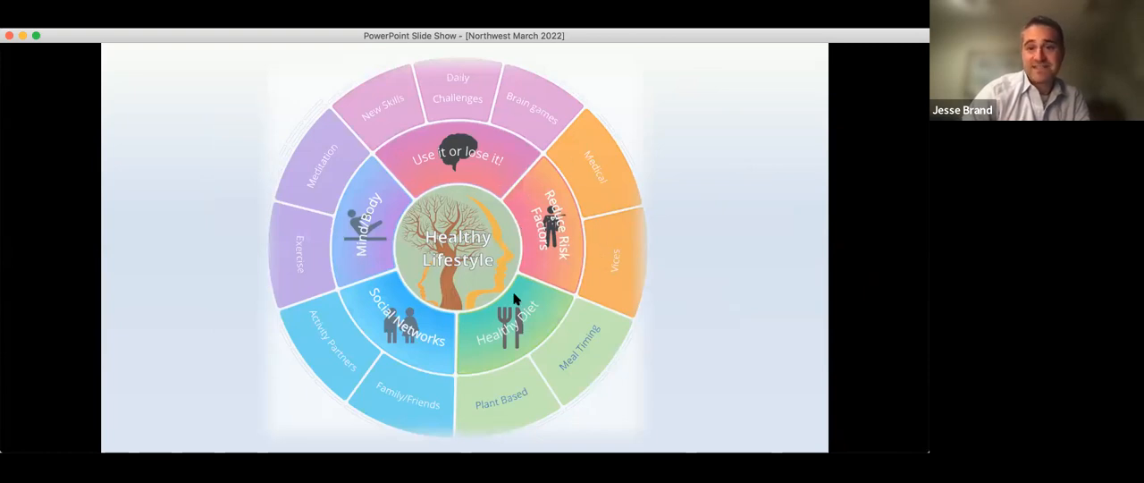
{"action": "mouse_move", "coordinate": [366, 297]}
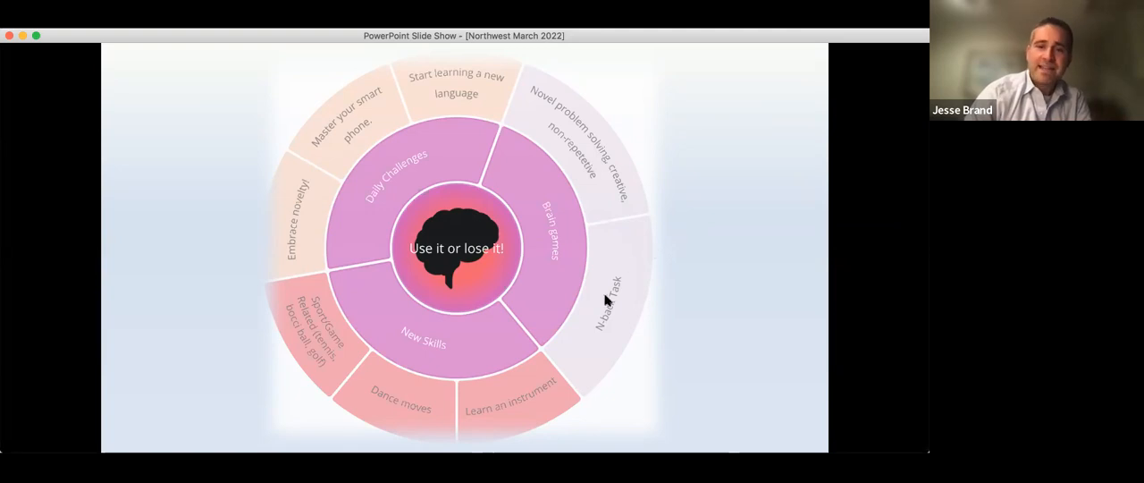
{"action": "mouse_move", "coordinate": [608, 333]}
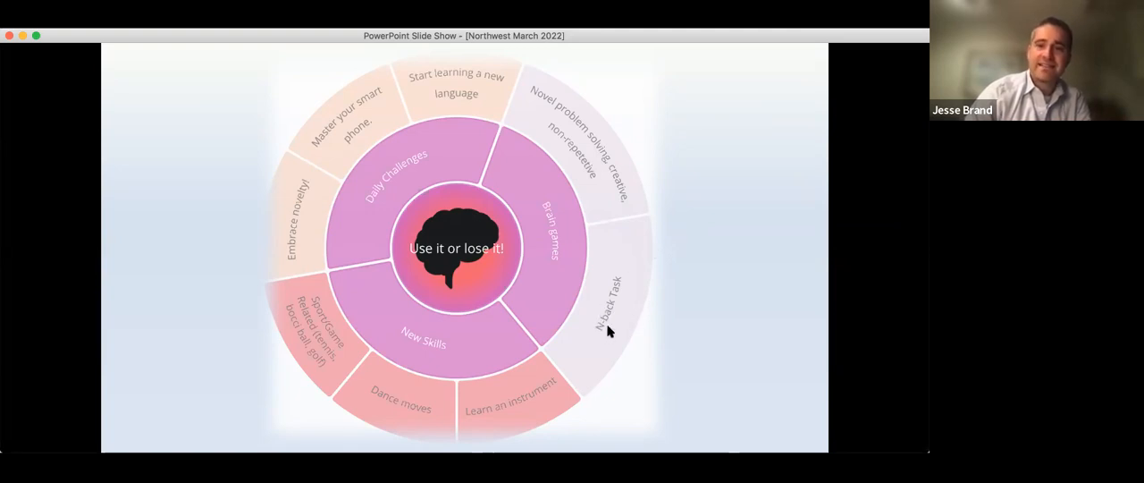
{"action": "mouse_move", "coordinate": [615, 325]}
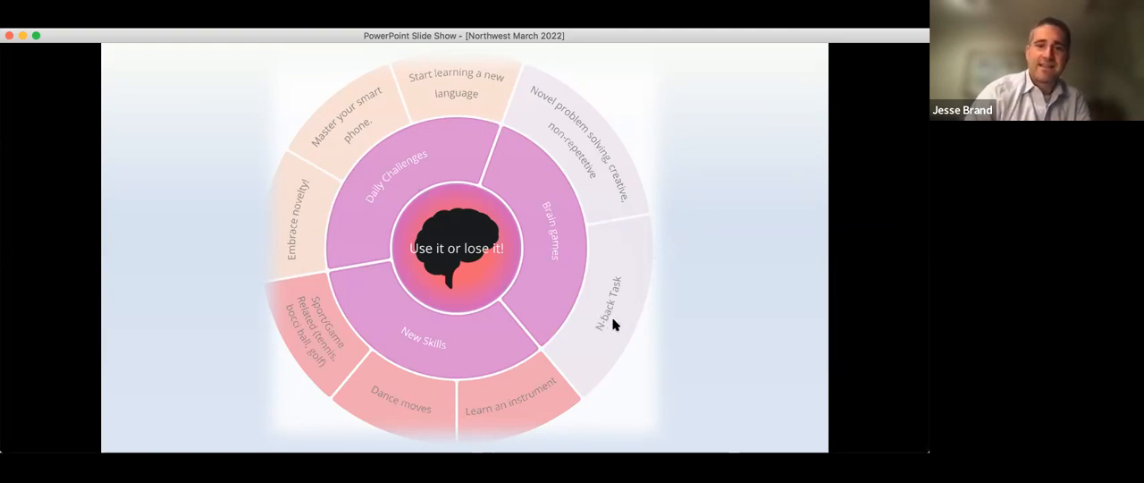
{"action": "mouse_move", "coordinate": [683, 322]}
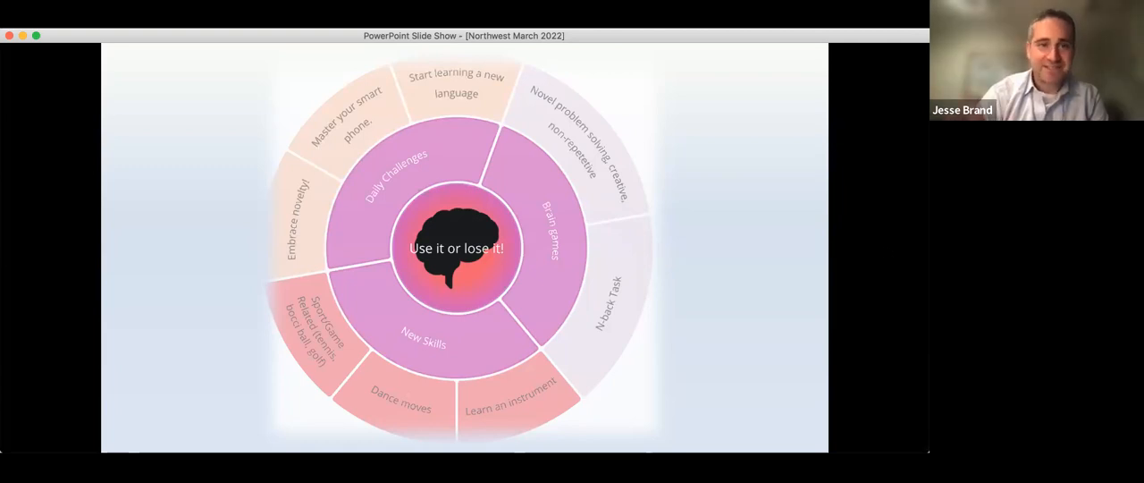
Advance past the 'Use it or lose it!' wheel to the Healthy Diet wheel slide
{"action": "key", "text": "right"}
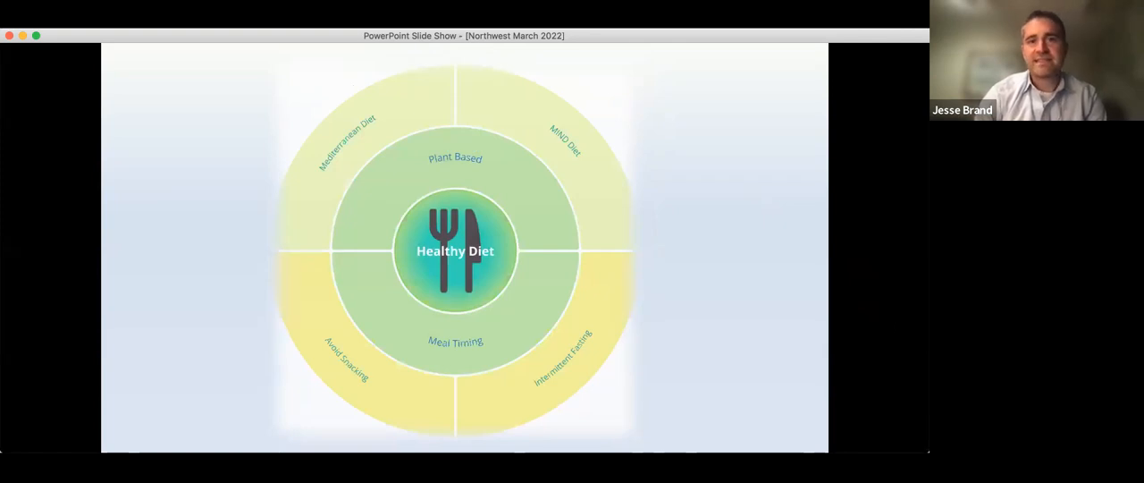
{"action": "mouse_move", "coordinate": [701, 63]}
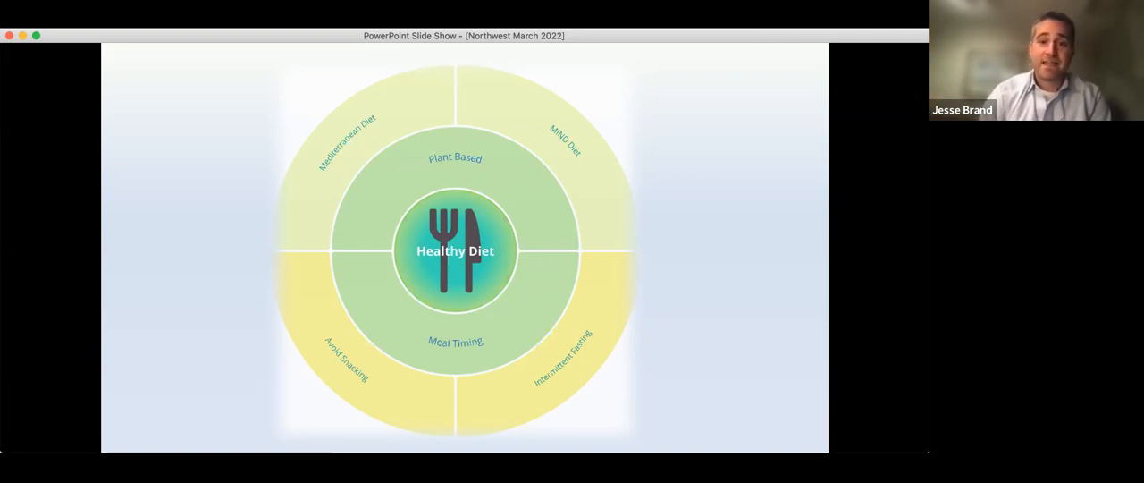
{"action": "mouse_move", "coordinate": [579, 324]}
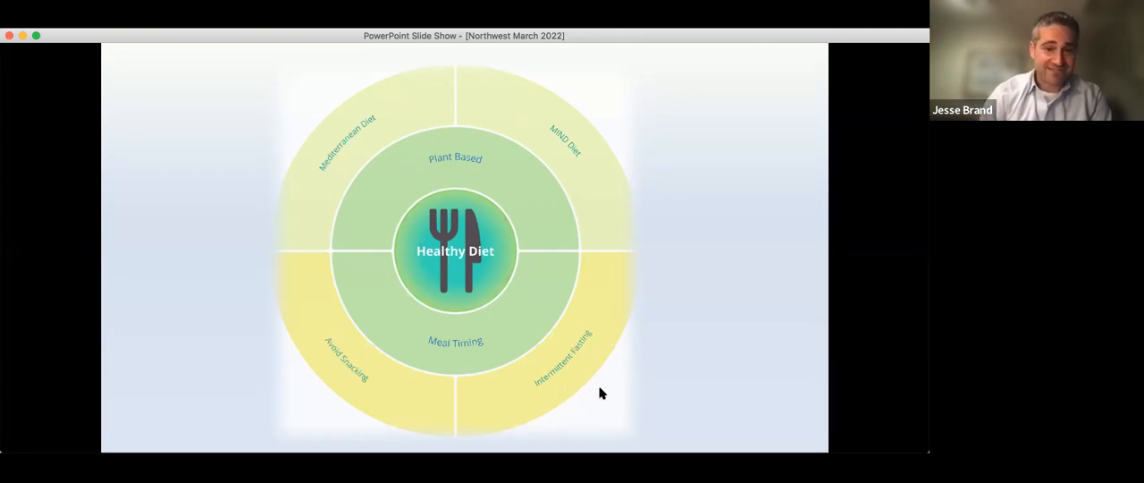
{"action": "mouse_move", "coordinate": [645, 372]}
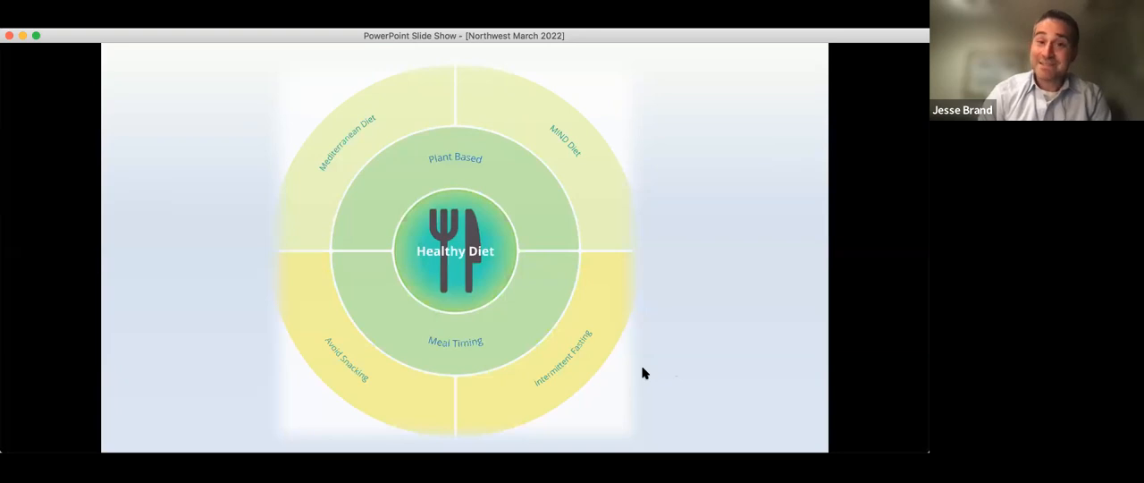
{"action": "mouse_move", "coordinate": [725, 284]}
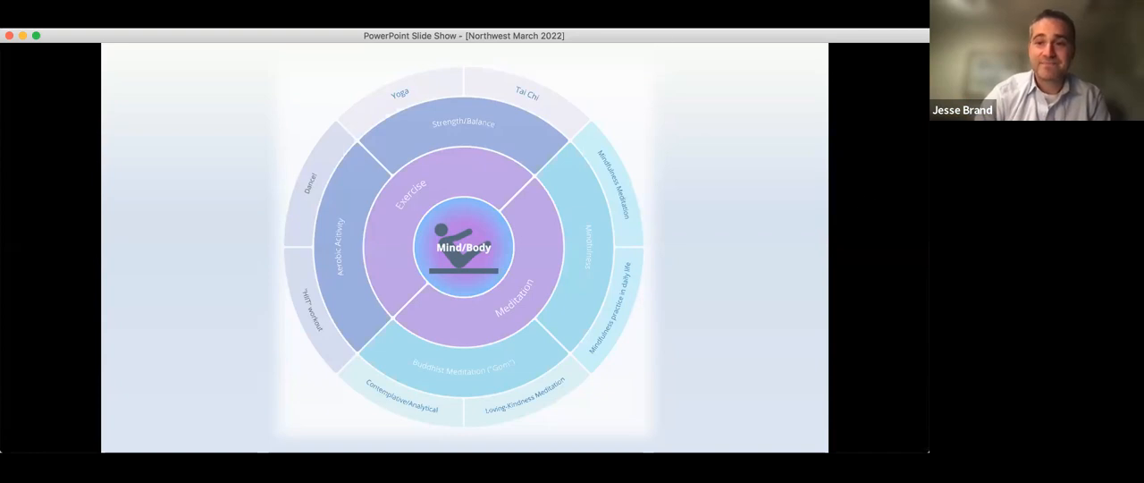
{"action": "key", "text": "right"}
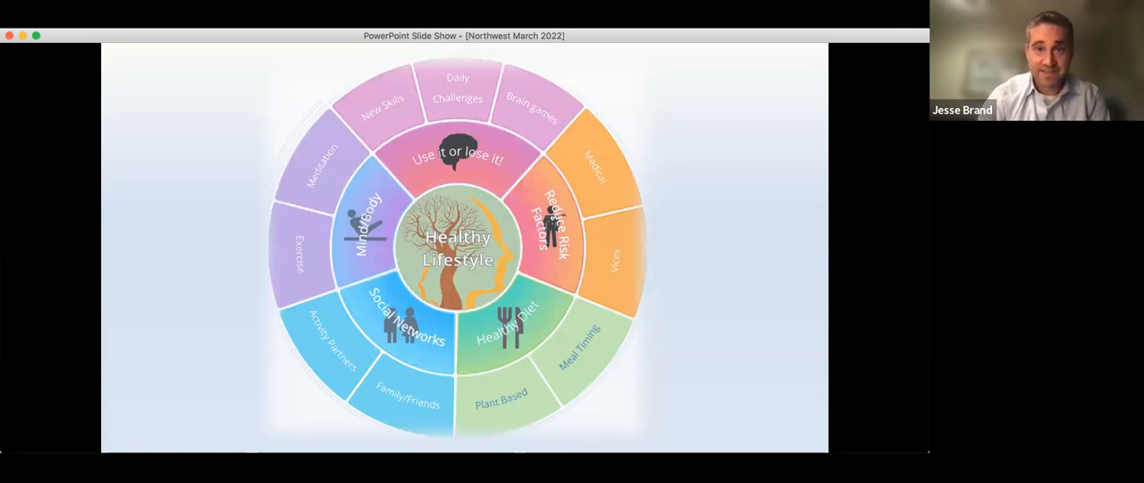
{"action": "mouse_move", "coordinate": [774, 96]}
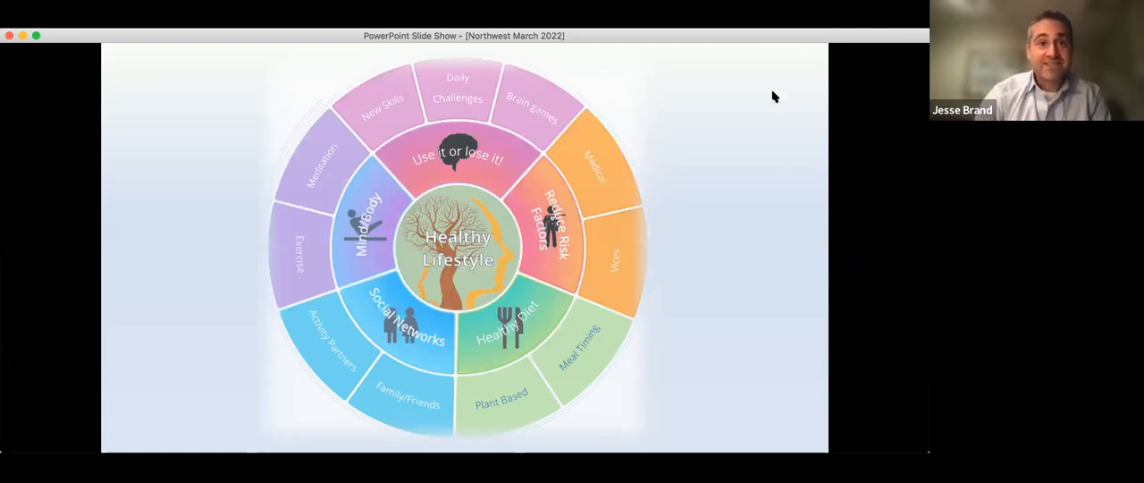
{"action": "mouse_move", "coordinate": [778, 161]}
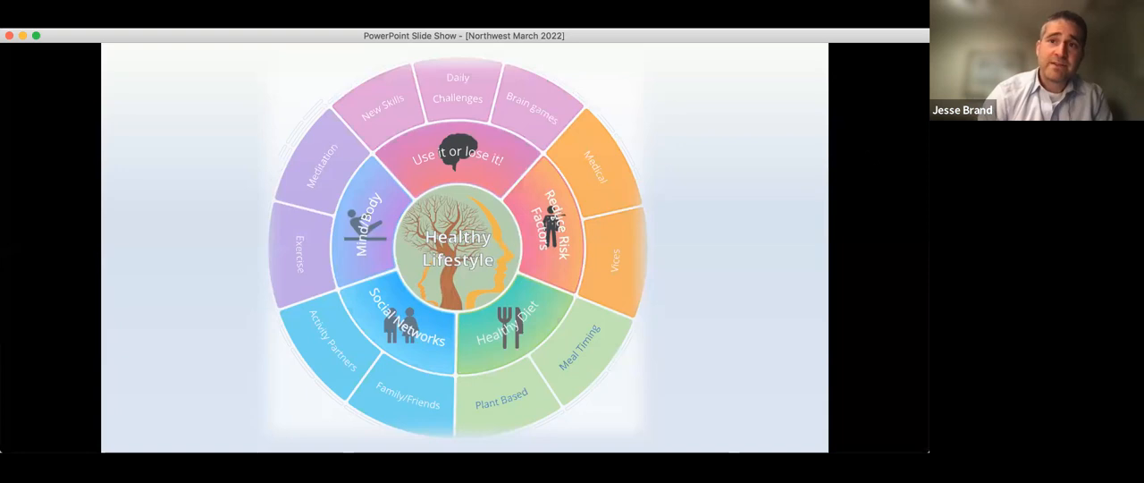
Advance the slide show to the Mindset Research slide with its article clippings
{"action": "key", "text": "right"}
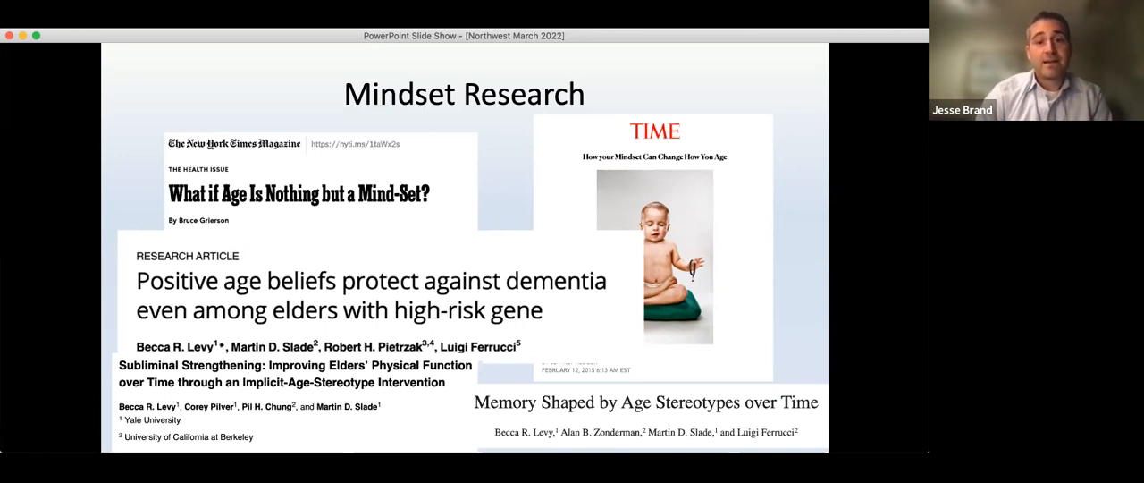
{"action": "mouse_move", "coordinate": [526, 438]}
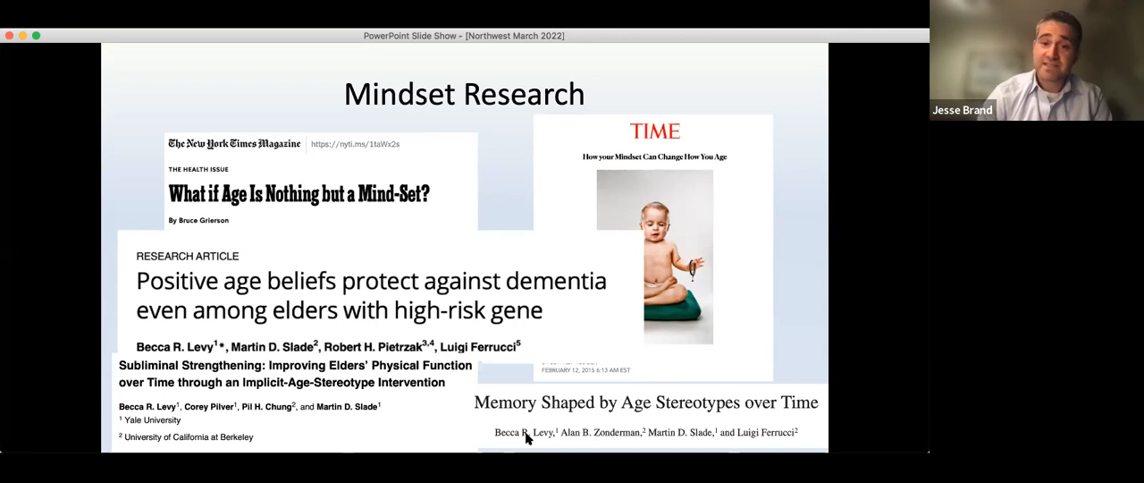
{"action": "mouse_move", "coordinate": [813, 246]}
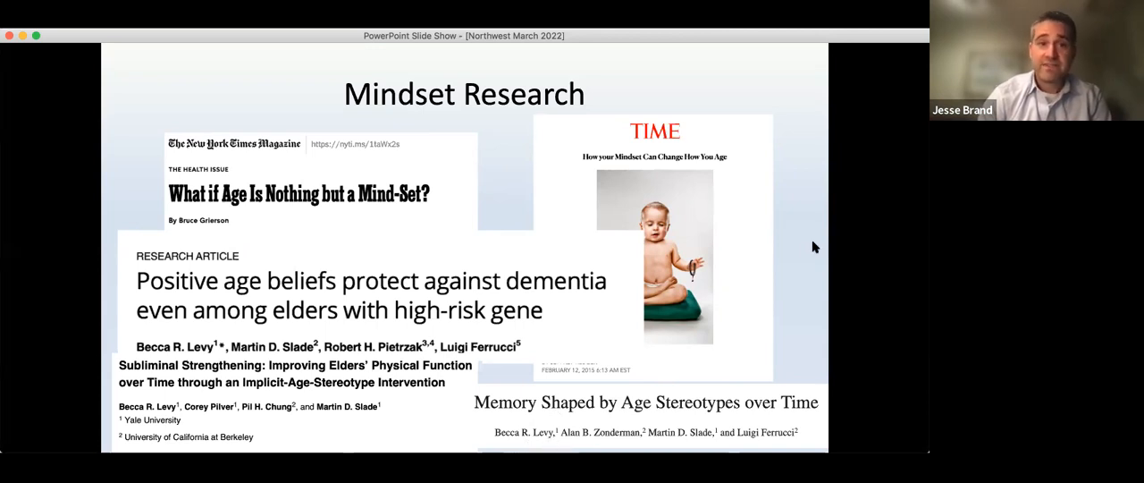
{"action": "mouse_move", "coordinate": [659, 97]}
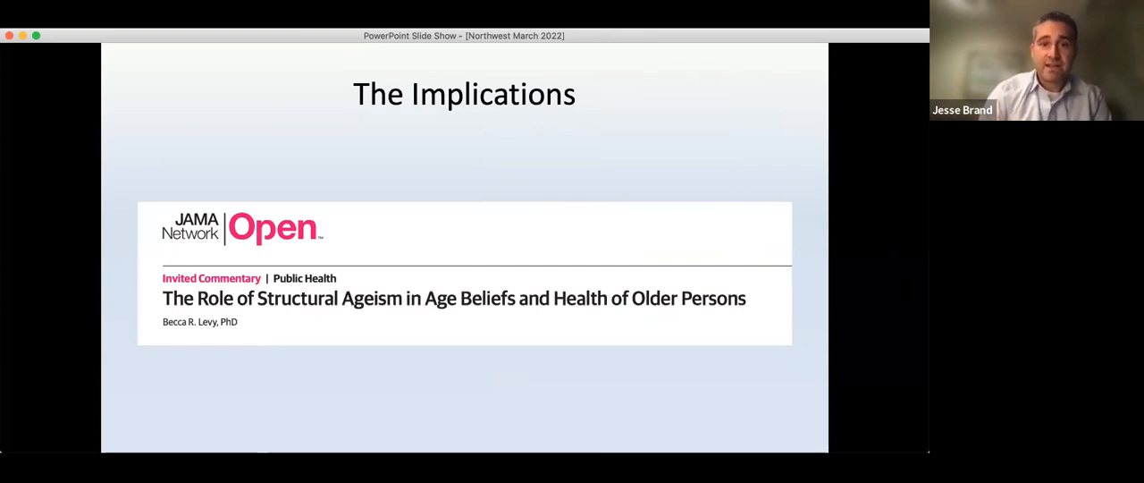
Advance through the four methods for improving thinking slide and on to the Recap slide
{"action": "key", "text": "right"}
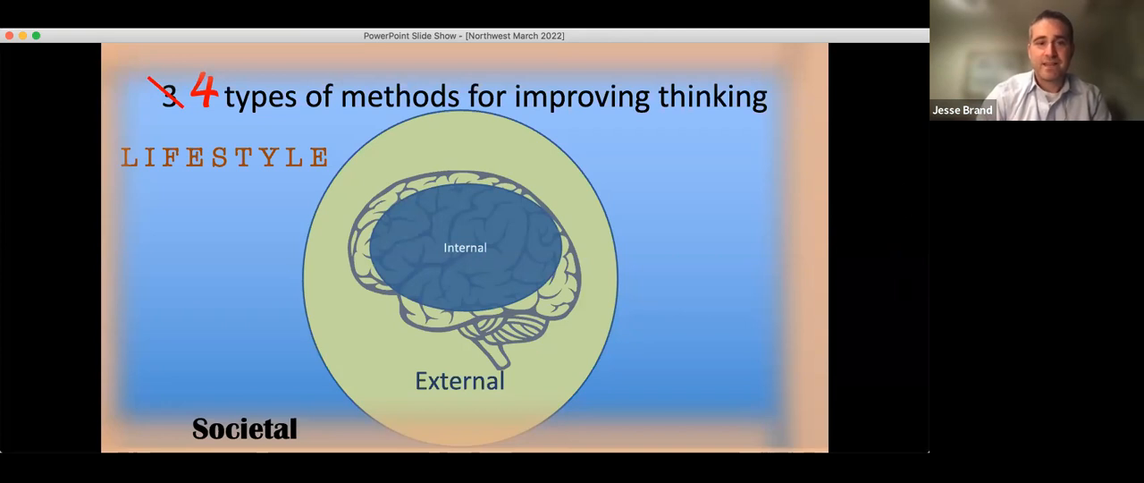
{"action": "key", "text": "right"}
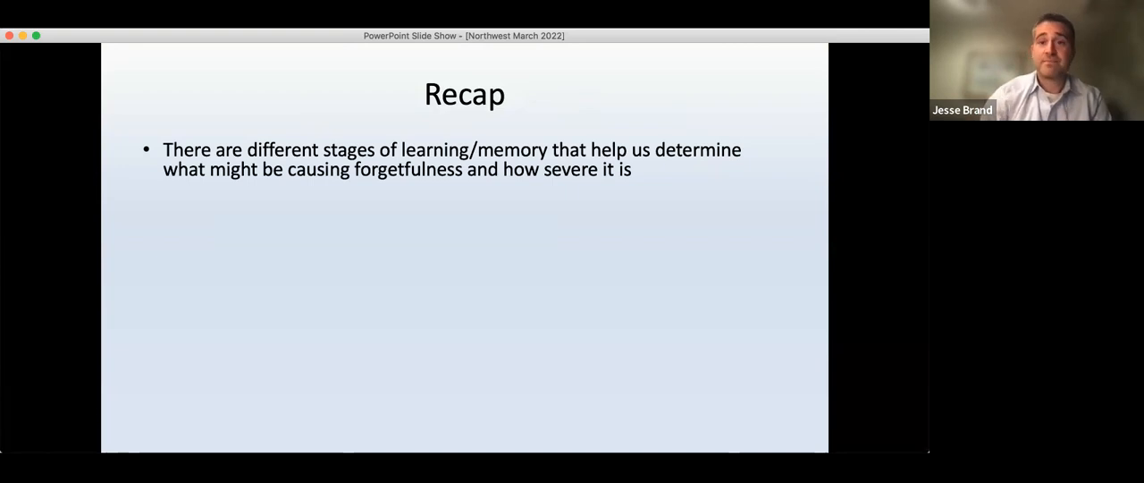
Reveal the remaining Recap points through dementia risk, then reach the Your Questions slide
{"action": "key", "text": "right"}
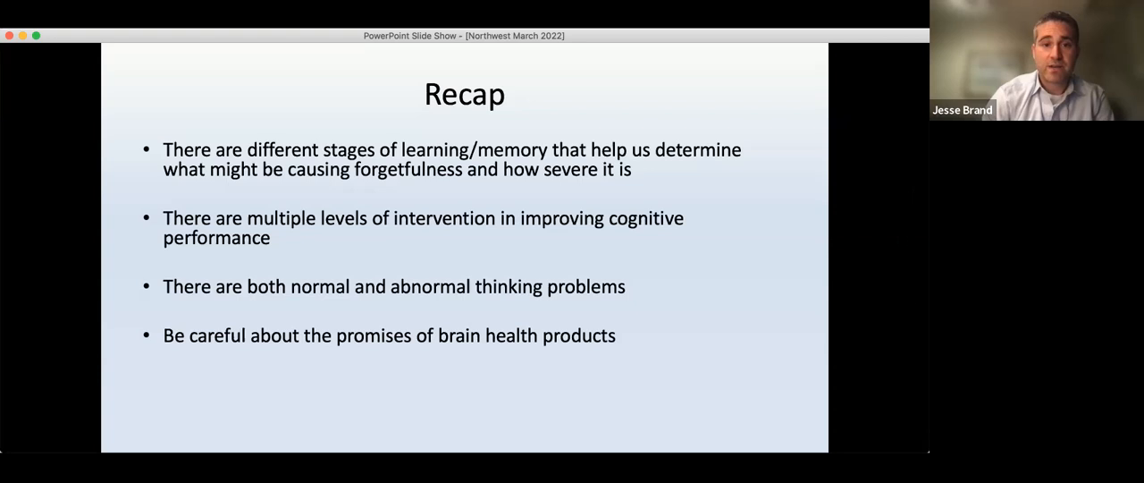
{"action": "key", "text": "right"}
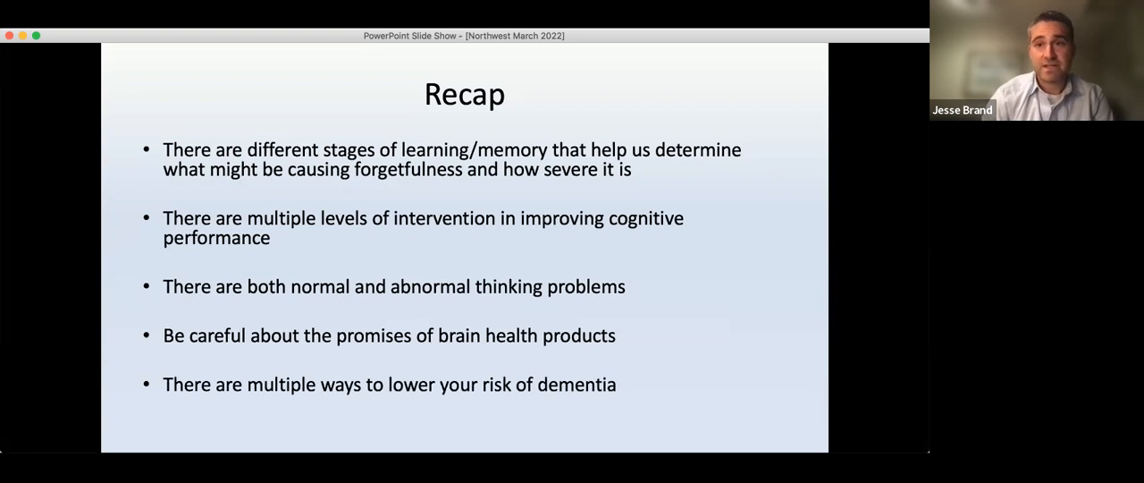
{"action": "key", "text": "right"}
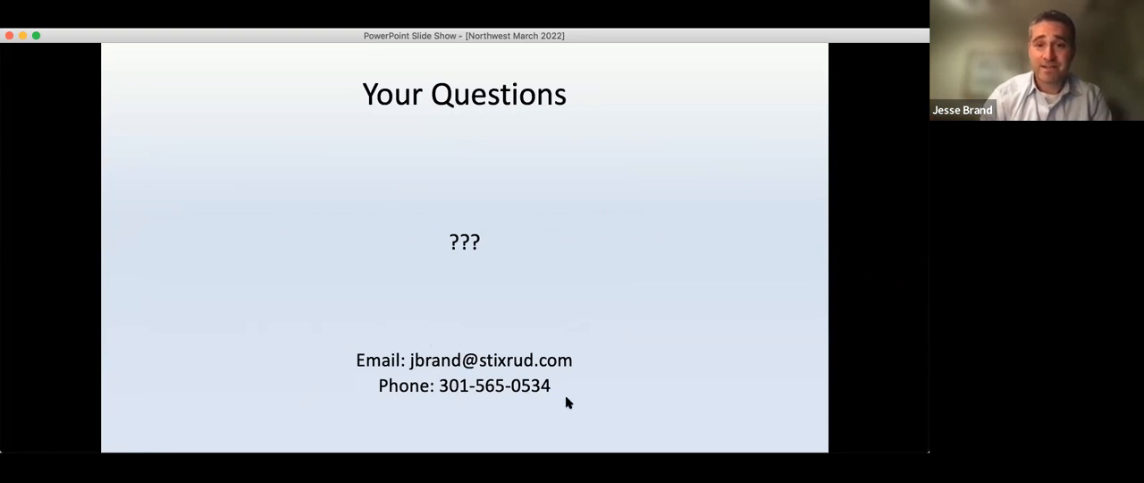
{"action": "mouse_move", "coordinate": [568, 338]}
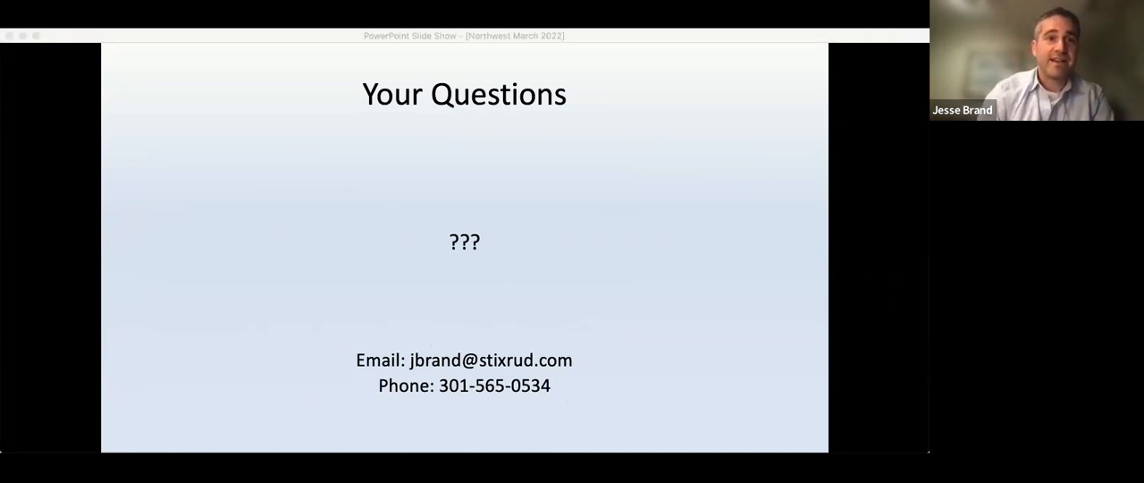
{"action": "mouse_move", "coordinate": [808, 326]}
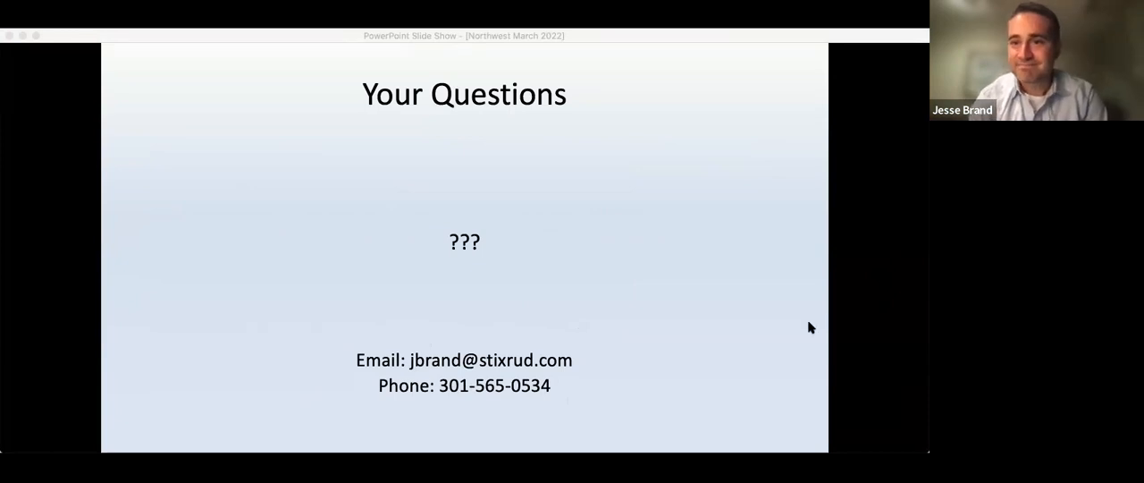
{"action": "mouse_move", "coordinate": [776, 347]}
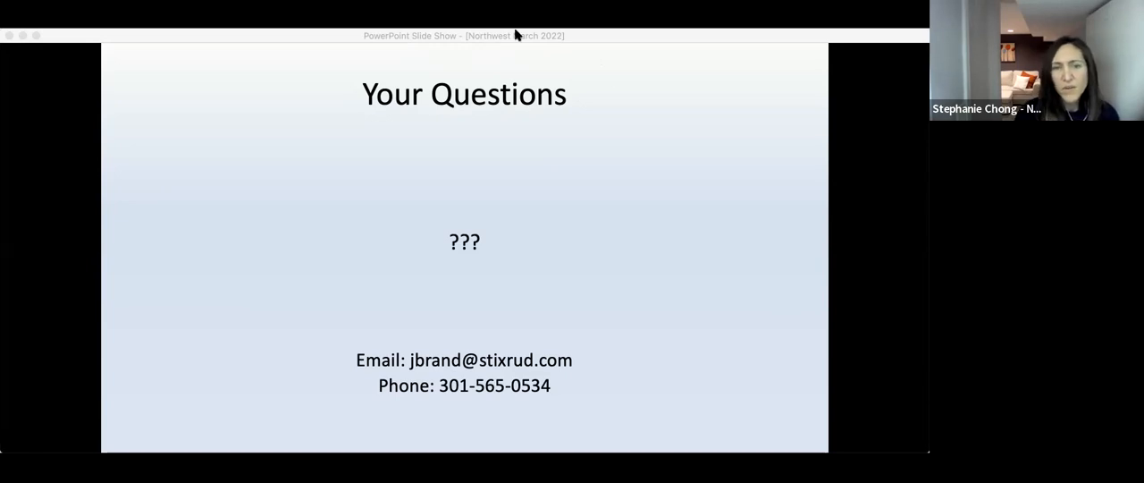
{"action": "mouse_move", "coordinate": [649, 146]}
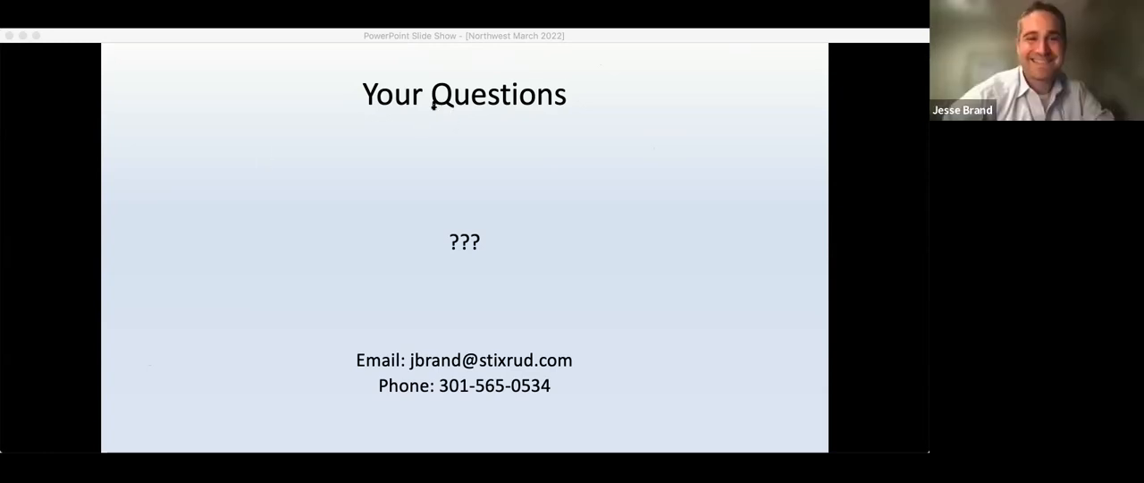
{"action": "mouse_move", "coordinate": [422, 157]}
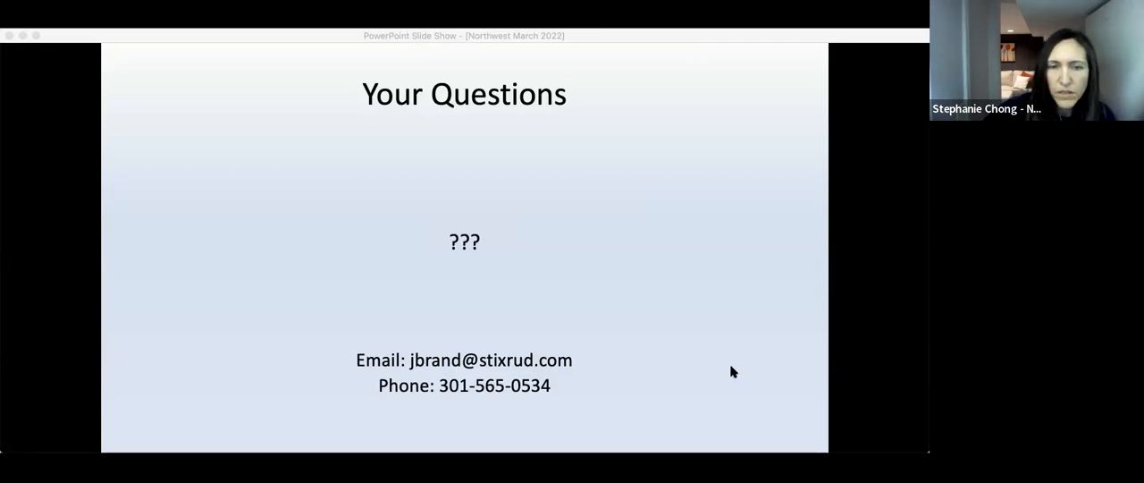
{"action": "mouse_move", "coordinate": [551, 282]}
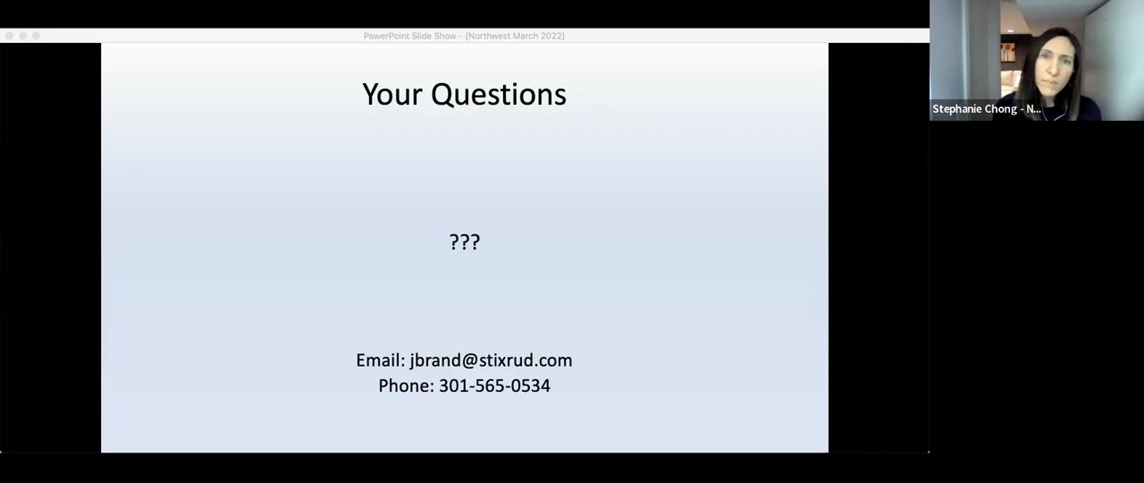
{"action": "mouse_move", "coordinate": [715, 193]}
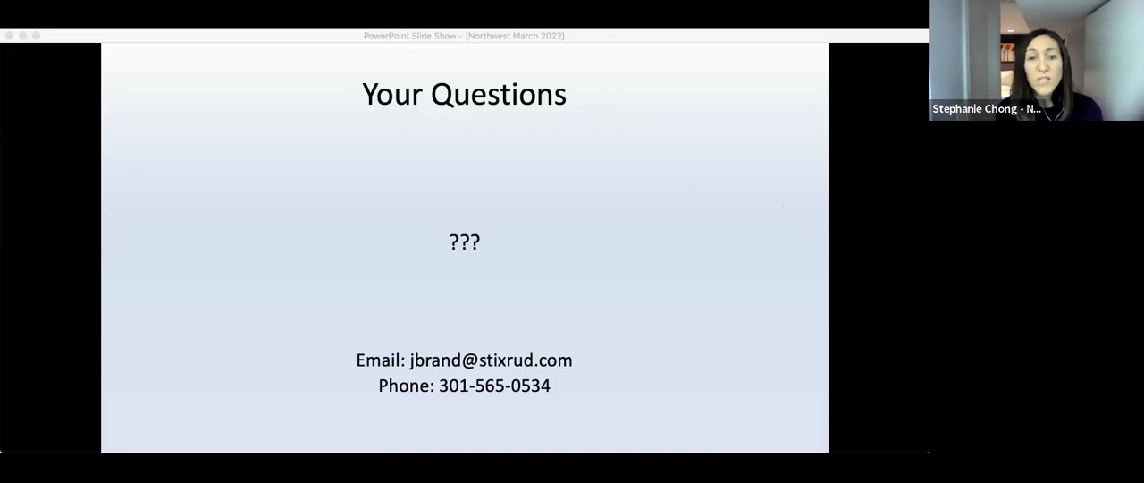
{"action": "mouse_move", "coordinate": [517, 352]}
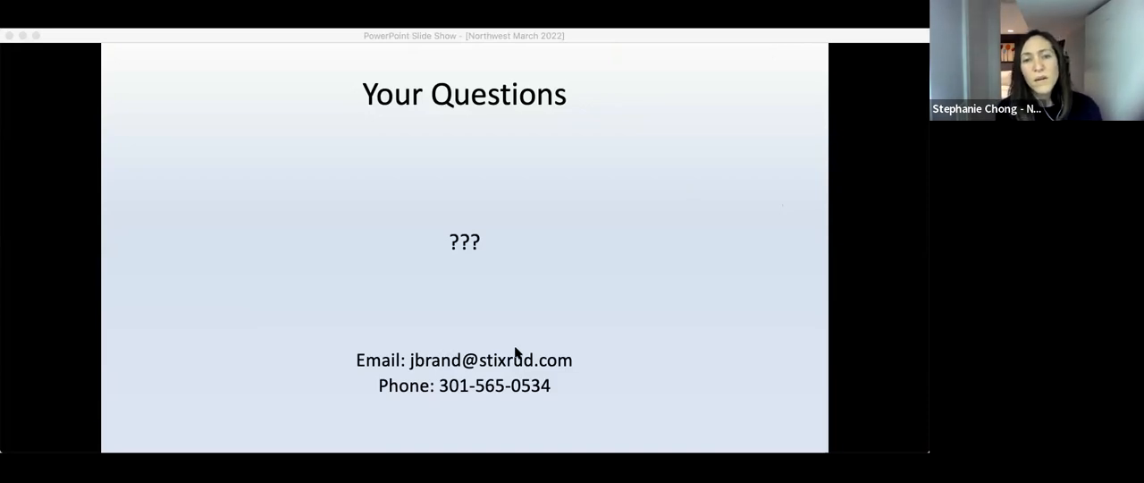